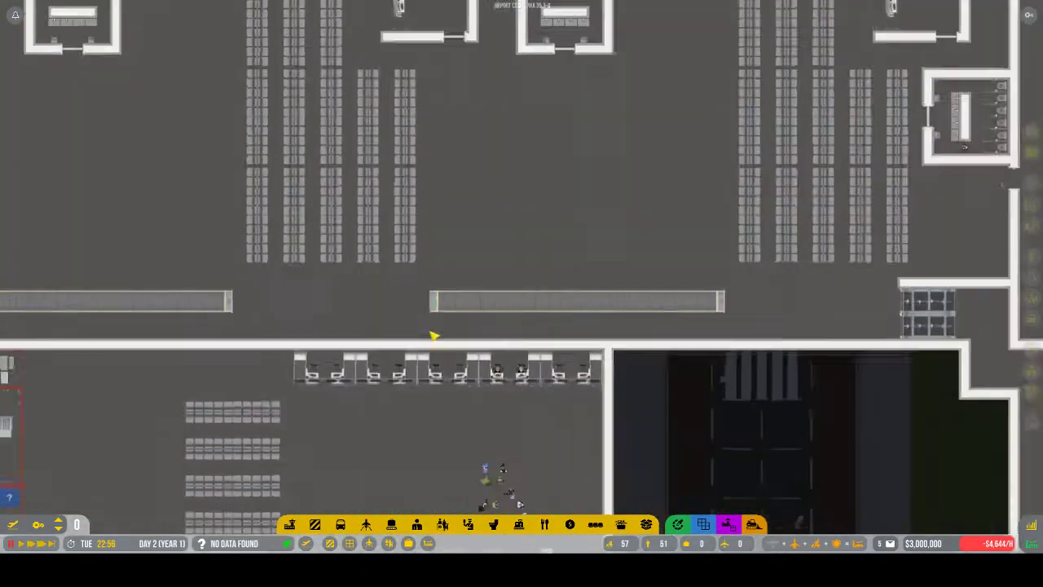
Scroll around and survey the terminal floor before building
scroll("down", 3)
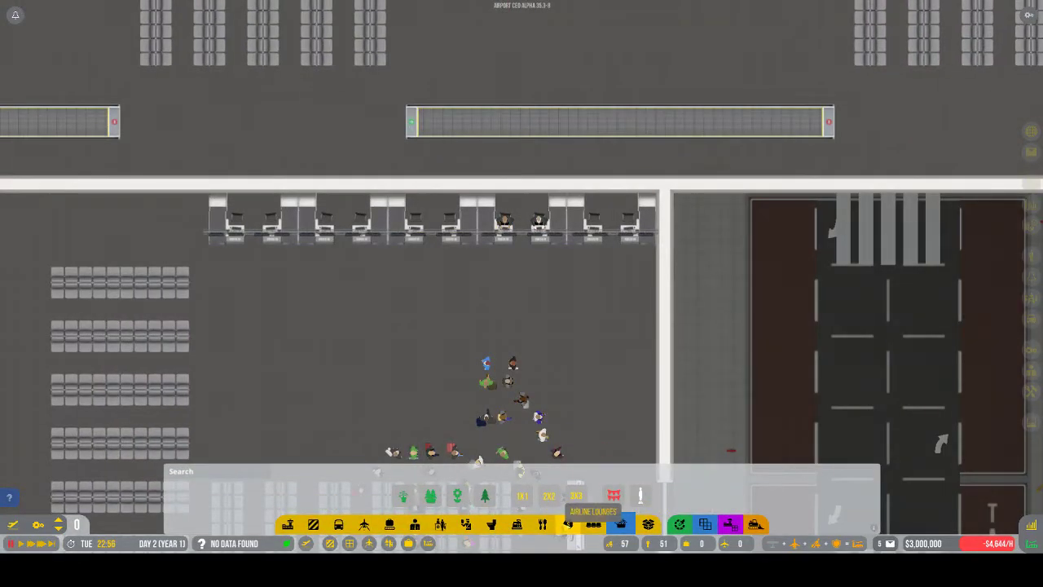
left_click(543, 524)
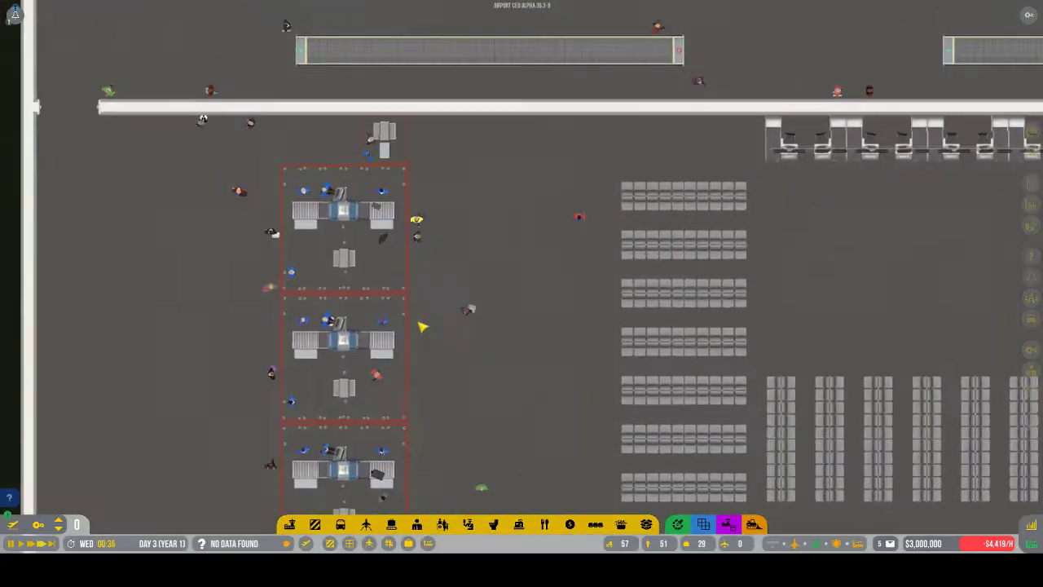
scroll("down", 3)
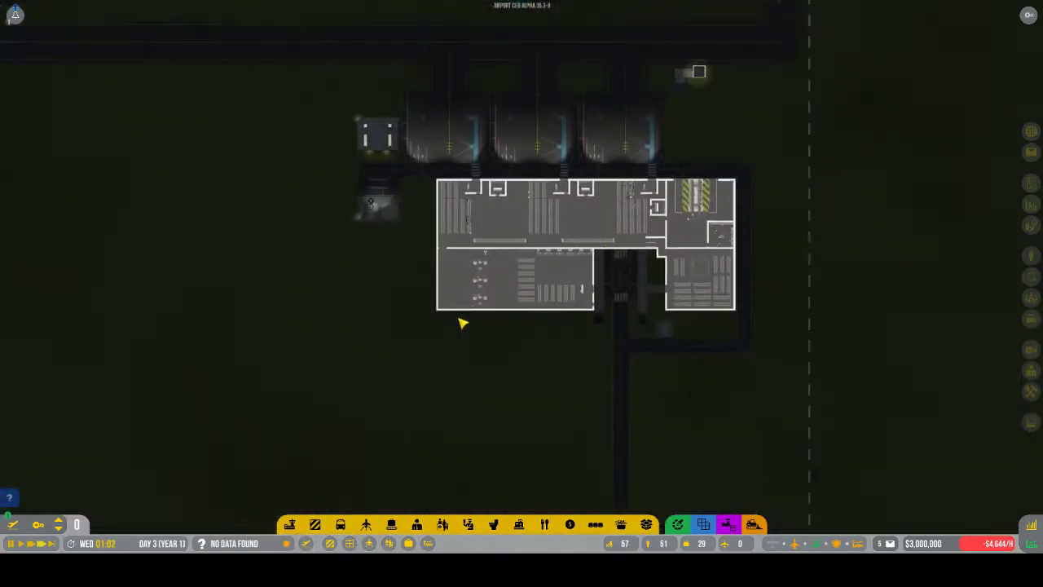
scroll("up", 3)
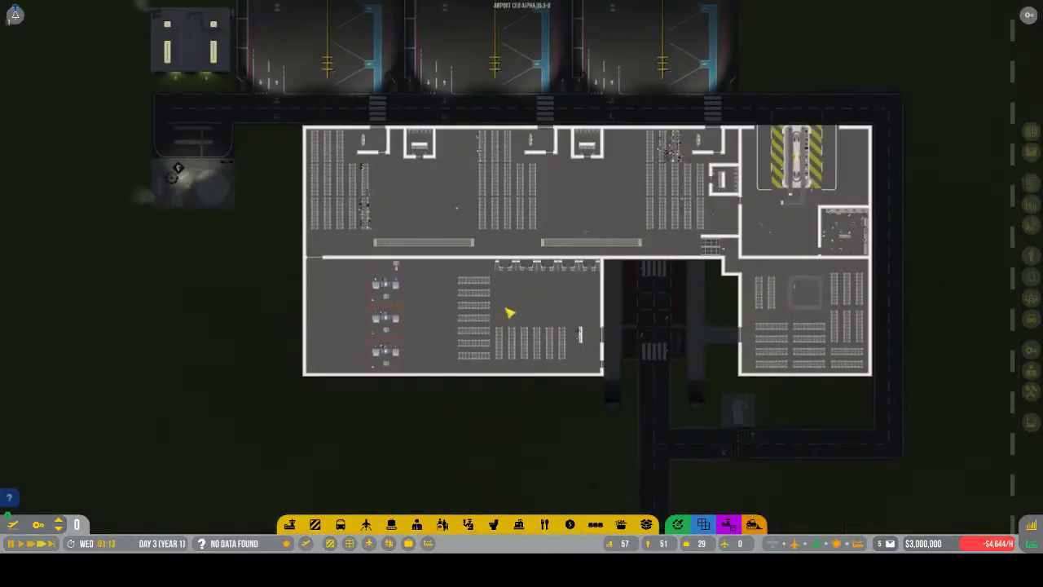
scroll("up", 3)
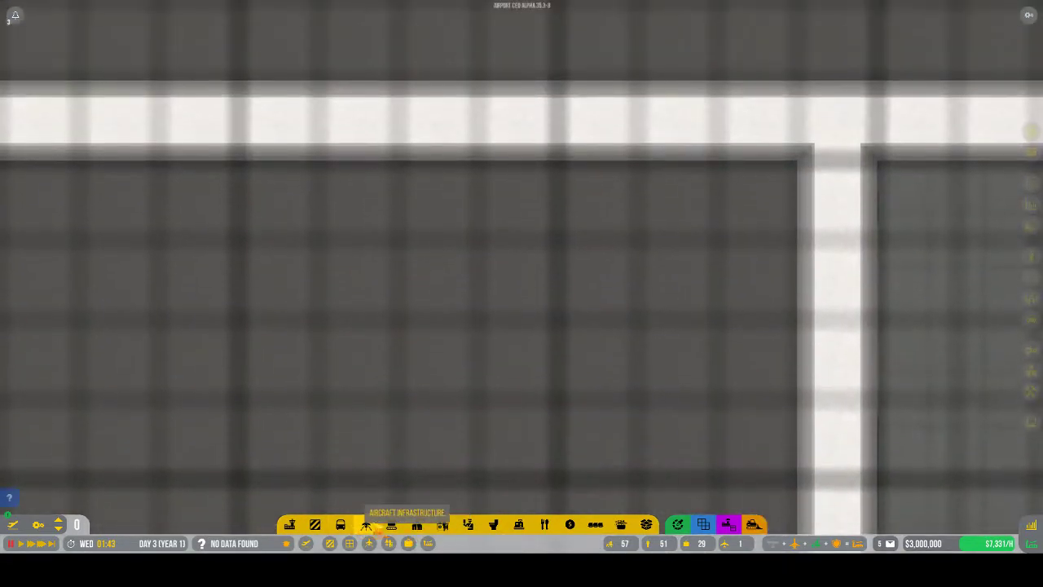
Browse the Desks build category, previewing the baggage drop and self check-in variations
left_click(391, 524)
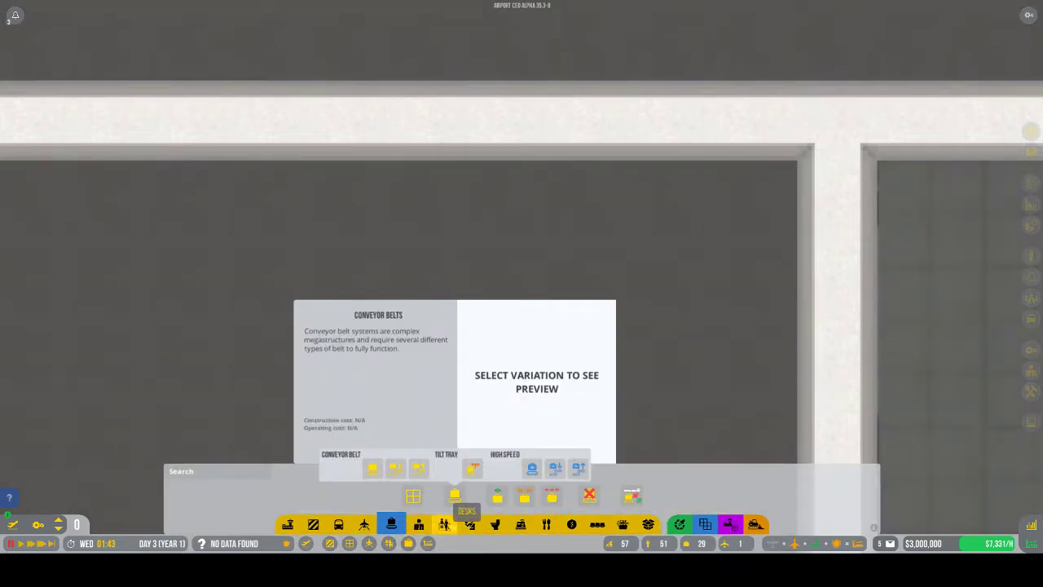
left_click(442, 524)
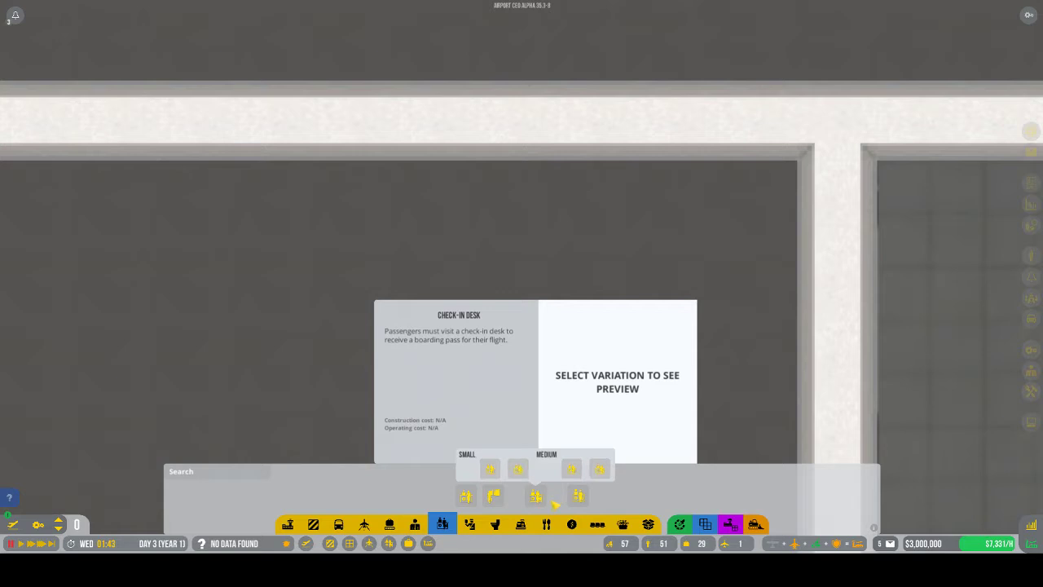
left_click(518, 469)
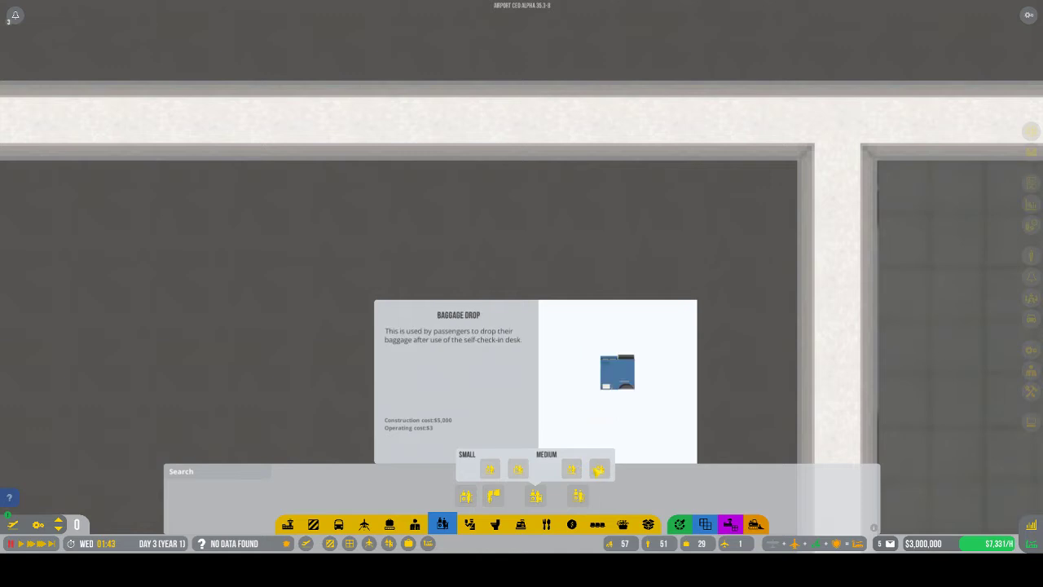
left_click(519, 469)
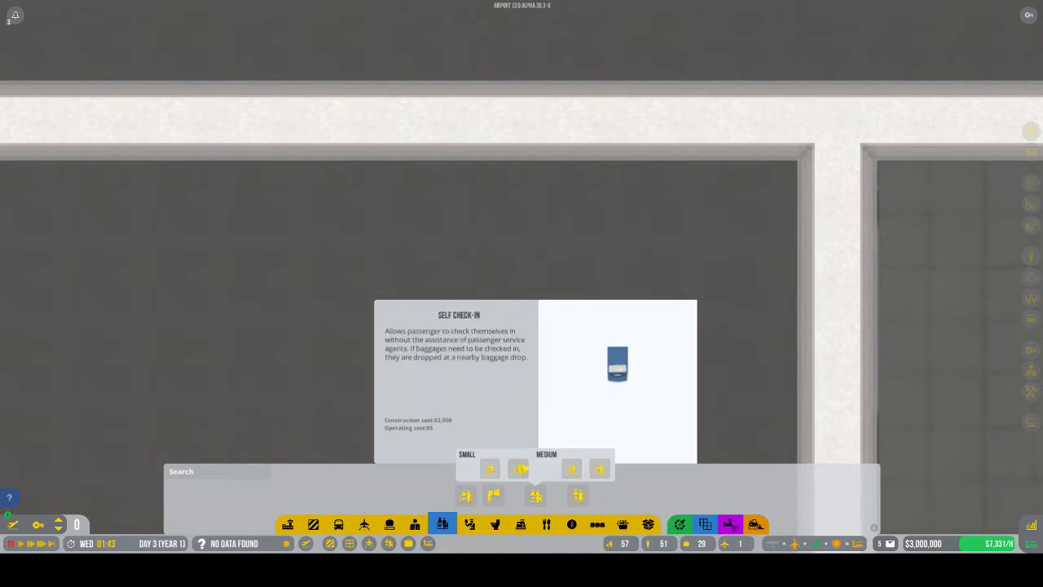
left_click(493, 468)
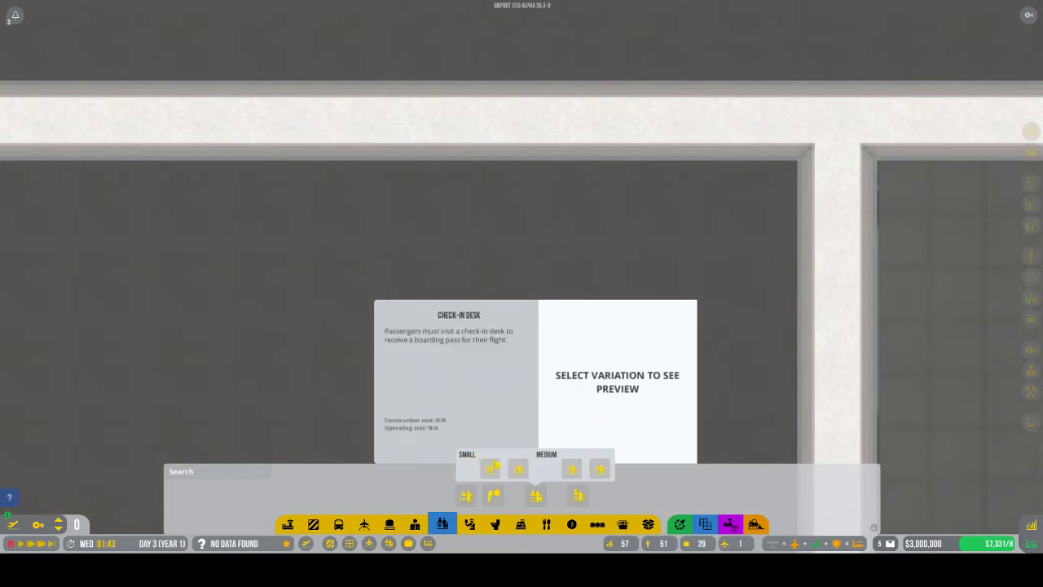
Select Baggage Drop and place a row of machines along the terminal wall
left_click(601, 469)
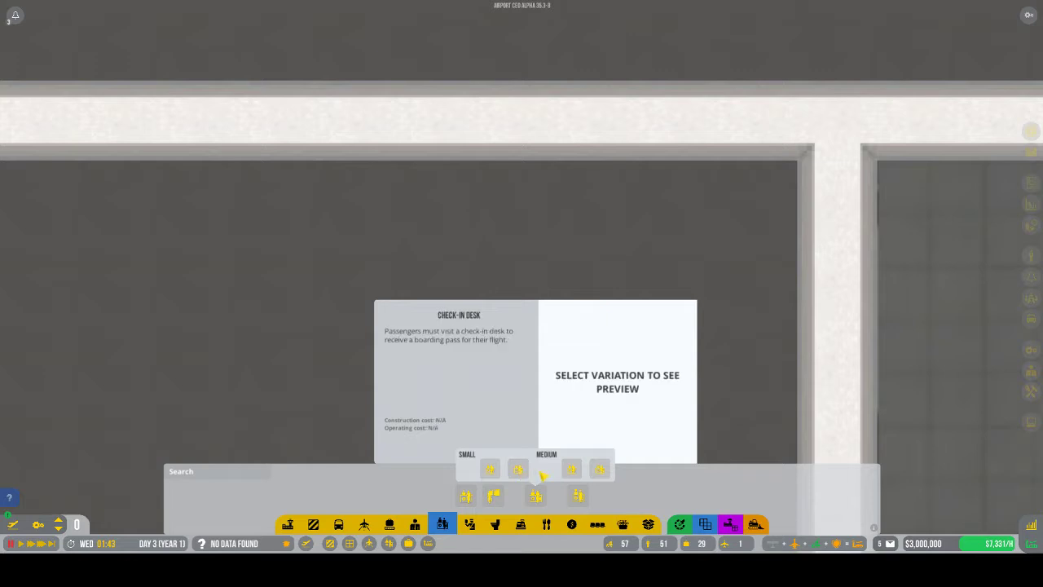
left_click(519, 469)
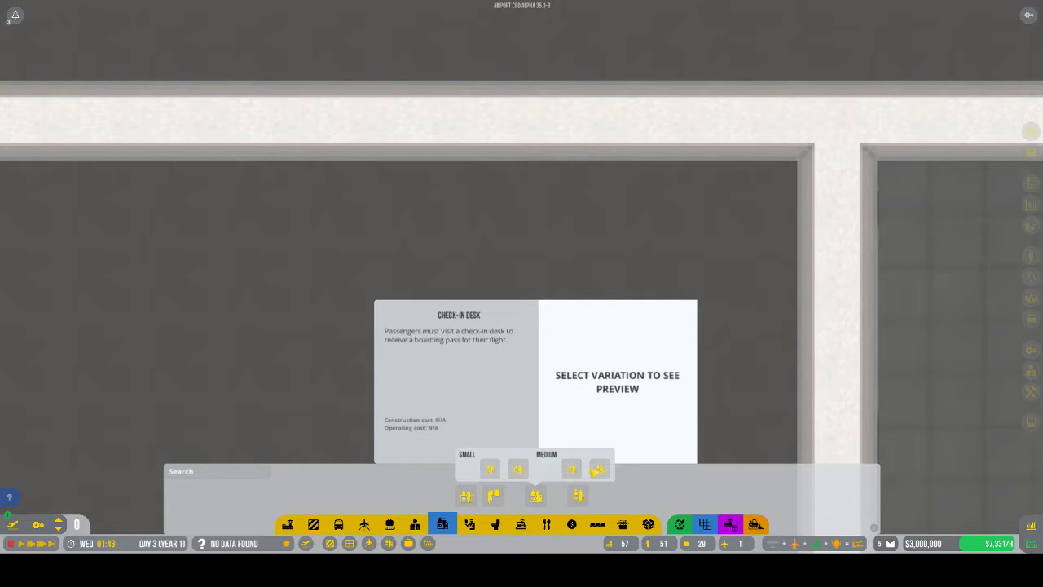
left_click(519, 468)
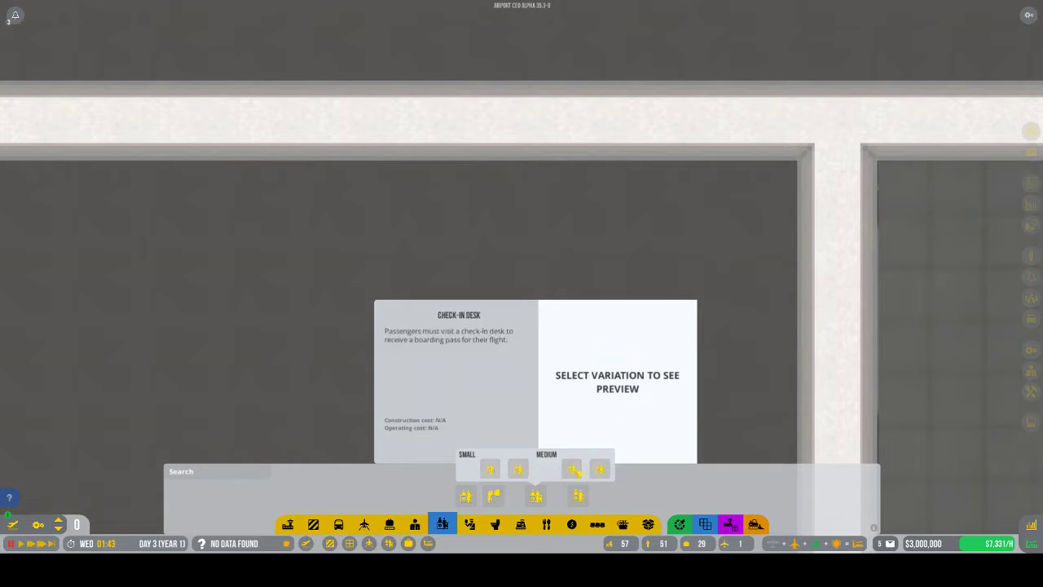
left_click(600, 468)
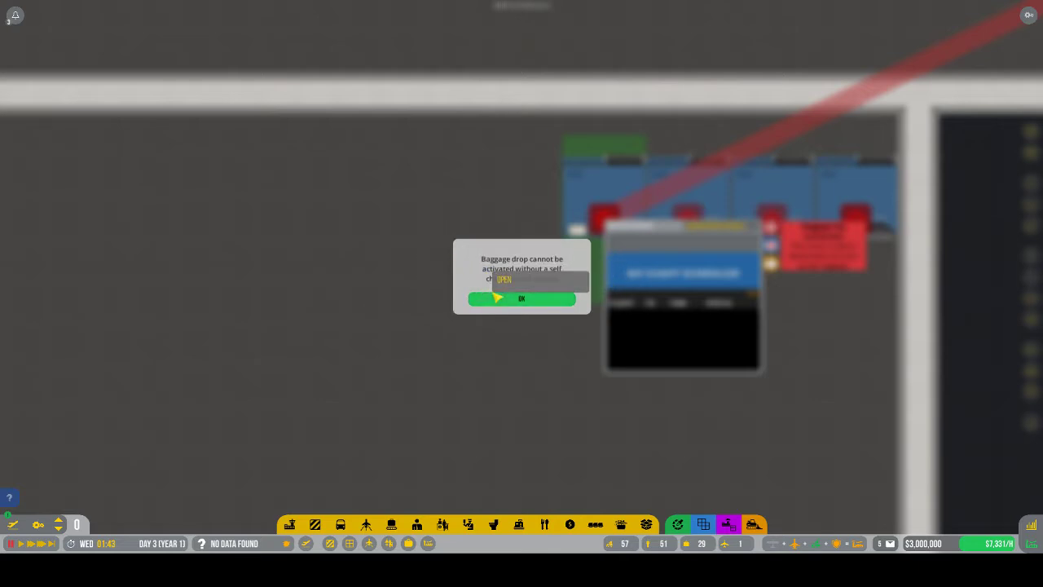
Click OK on both 'baggage drop needs a self check-in kiosk nearby' popups
left_click(522, 298)
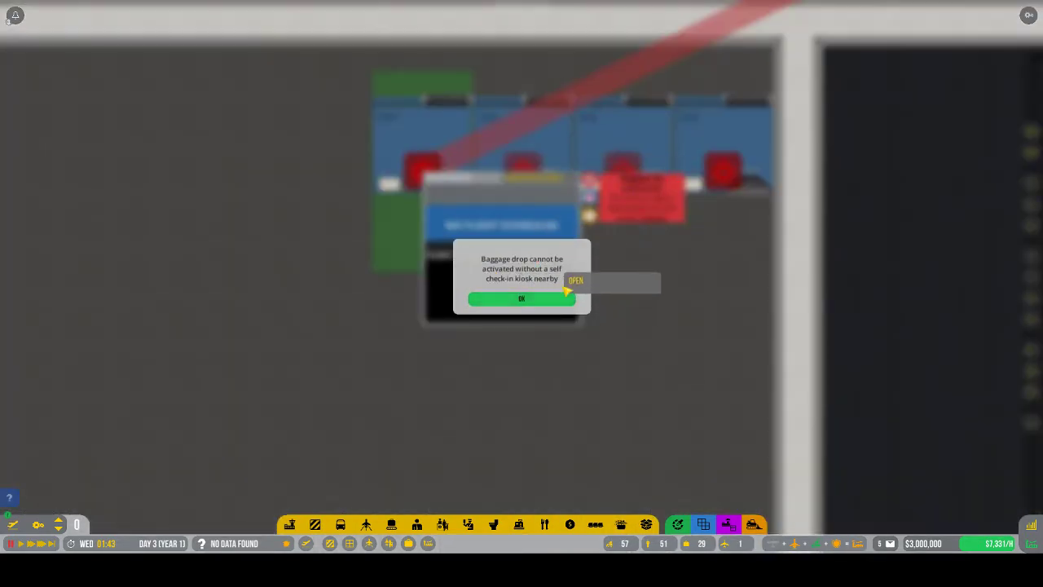
left_click(521, 298)
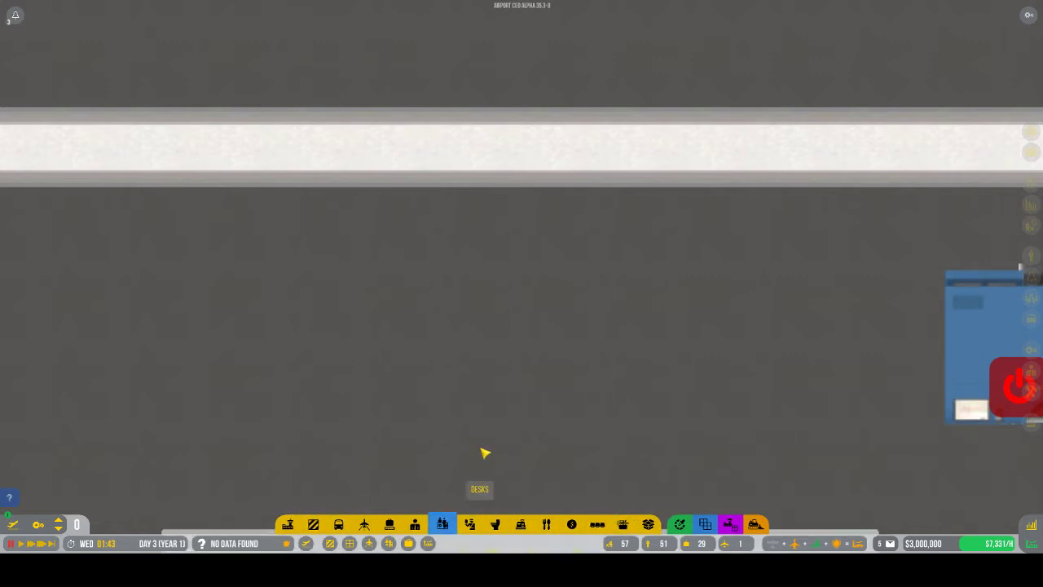
Place two rows of five self check-in kiosks with walls behind, then inspect a desk
left_click(443, 524)
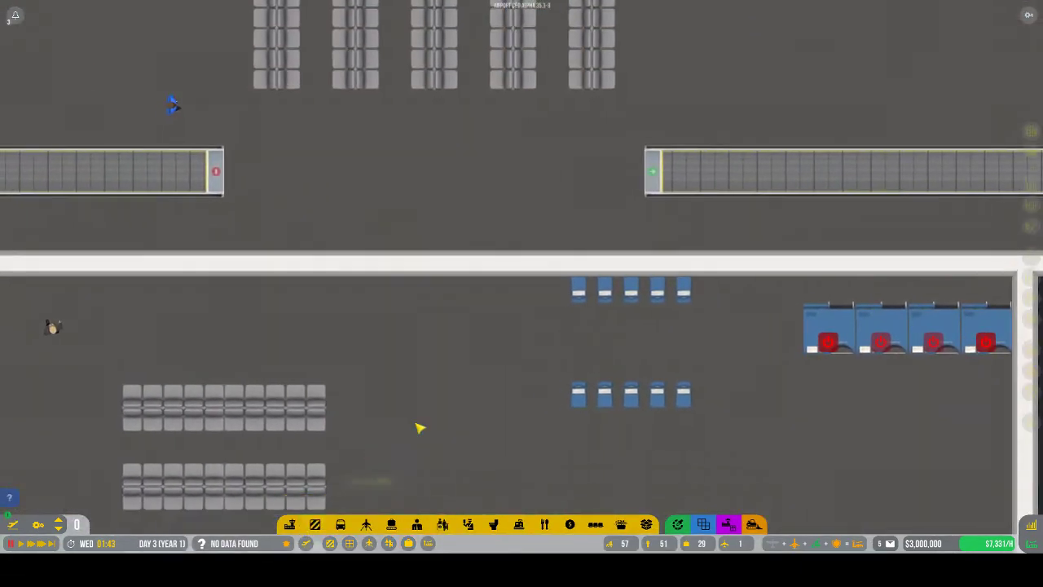
left_click(289, 524)
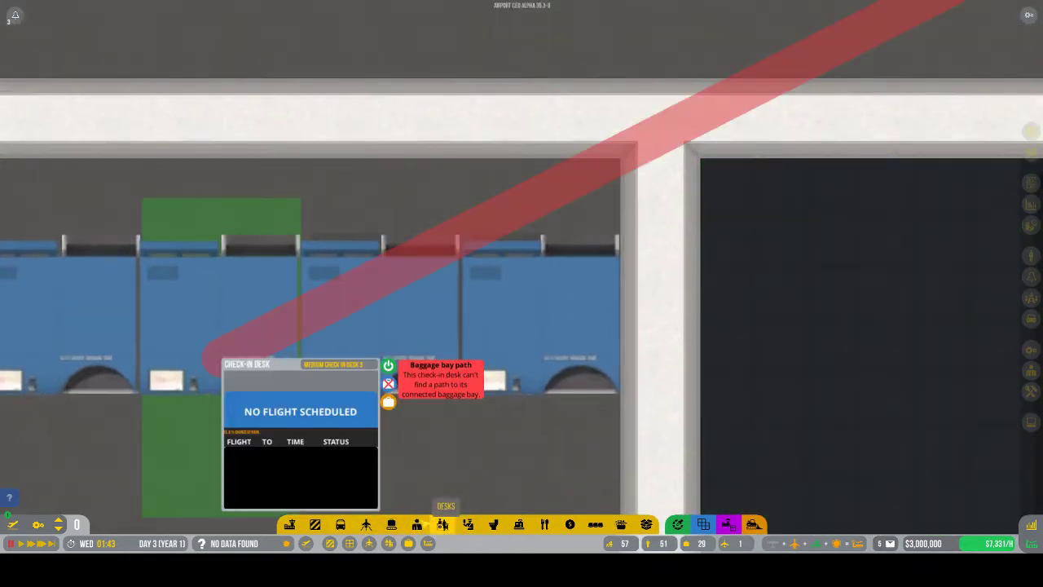
left_click(391, 524)
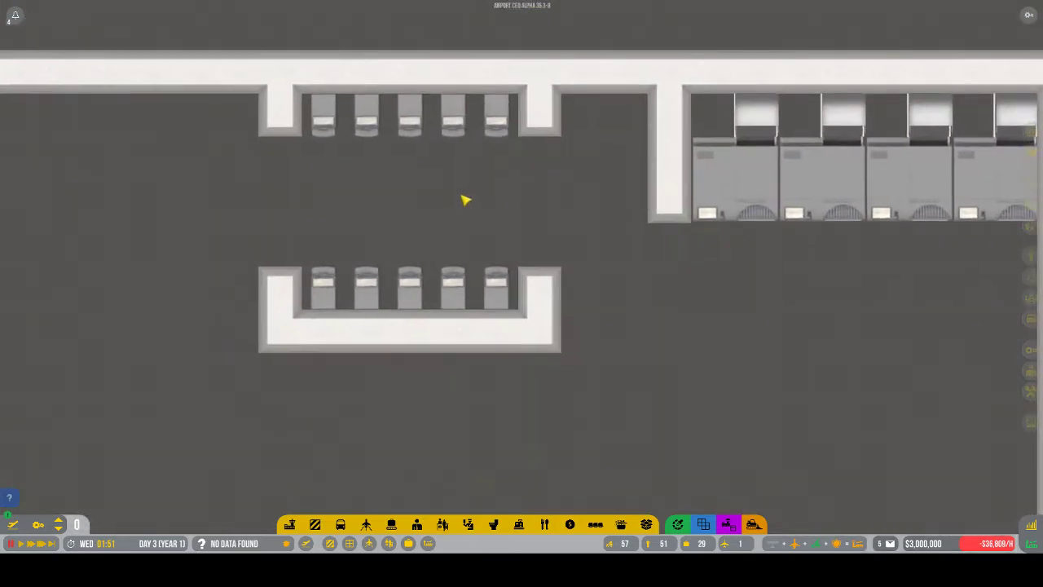
Scroll over to the security checkpoints and open the main game menu
scroll("down", 3)
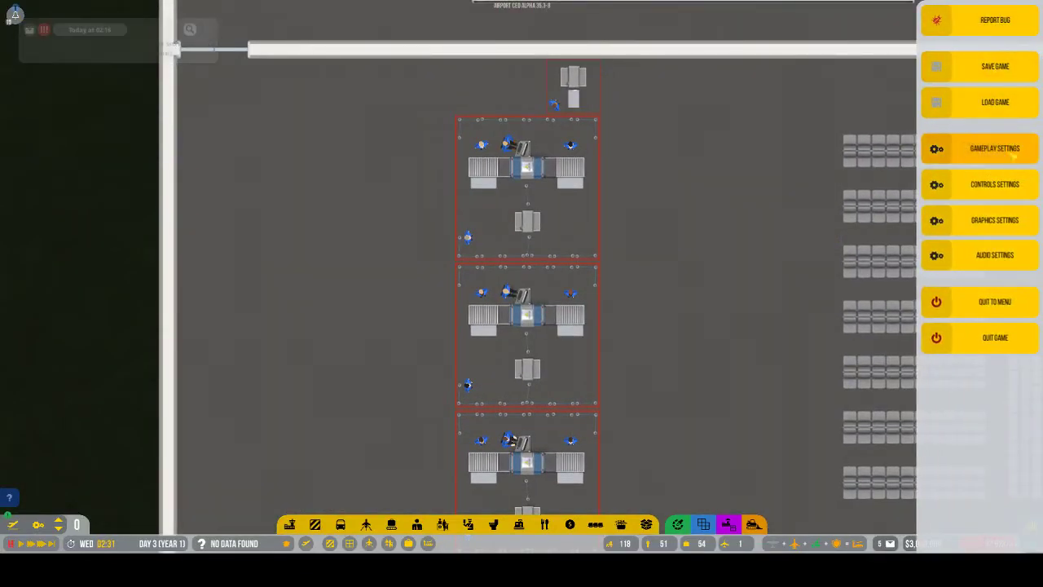
Set the interface sound volume to 0% in Audio Settings and close the panel
left_click(994, 255)
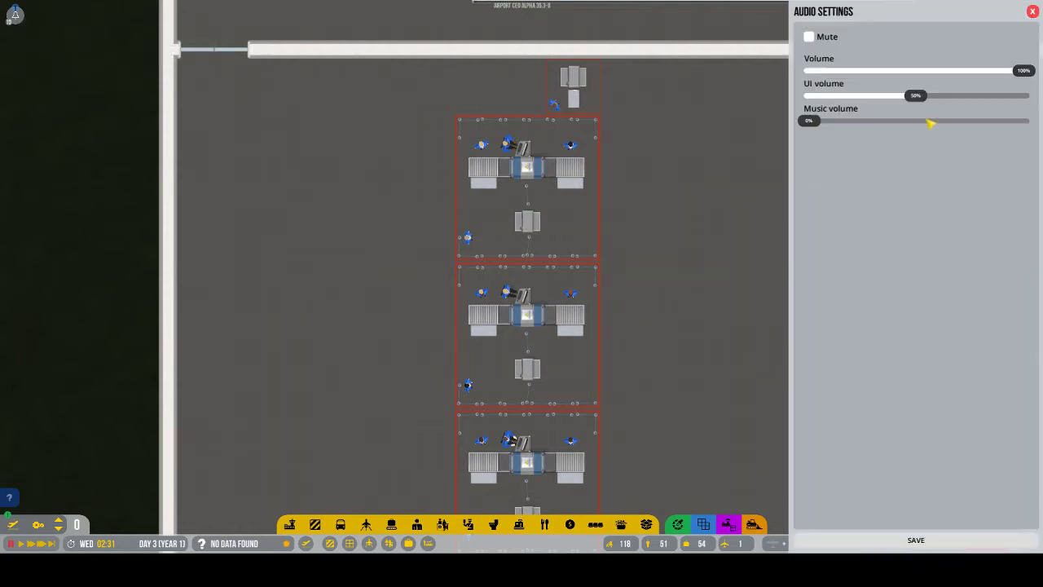
left_click_drag(915, 96, 806, 95)
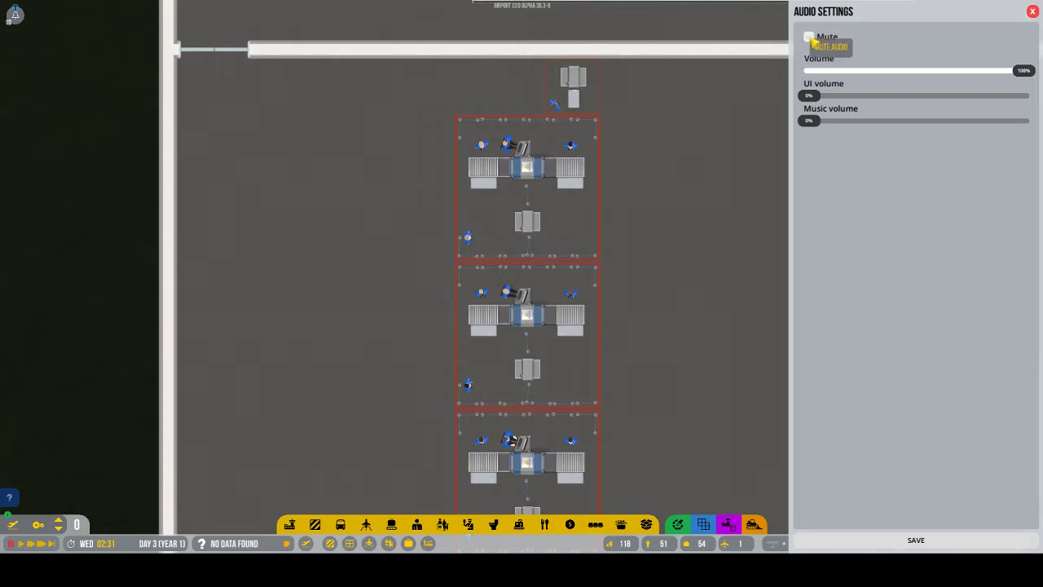
left_click(1033, 11)
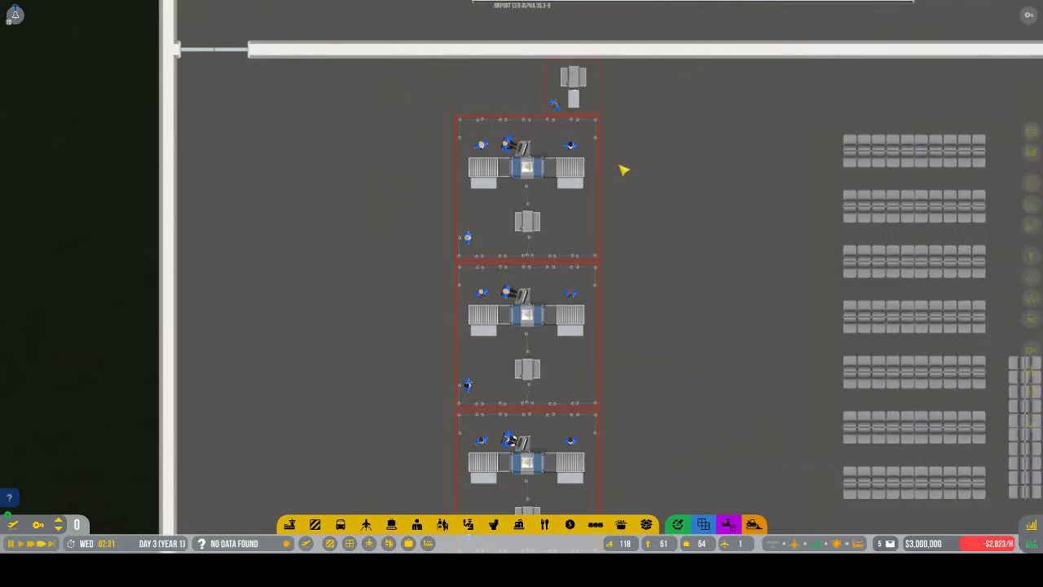
Try clearing a boarding gate's stand connection, triggering the close-the-stand-first warning
scroll("up", 3)
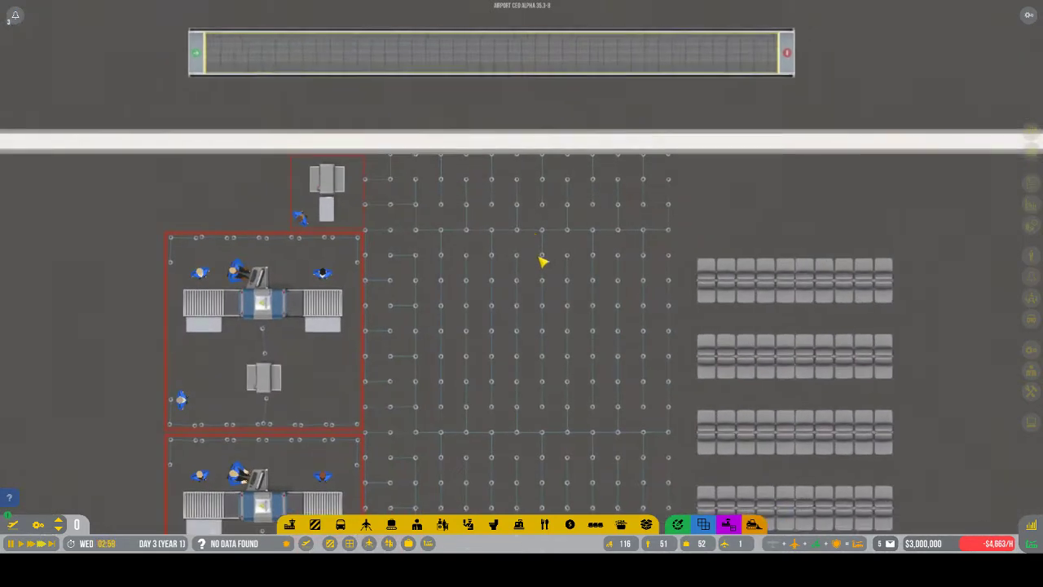
left_click(467, 524)
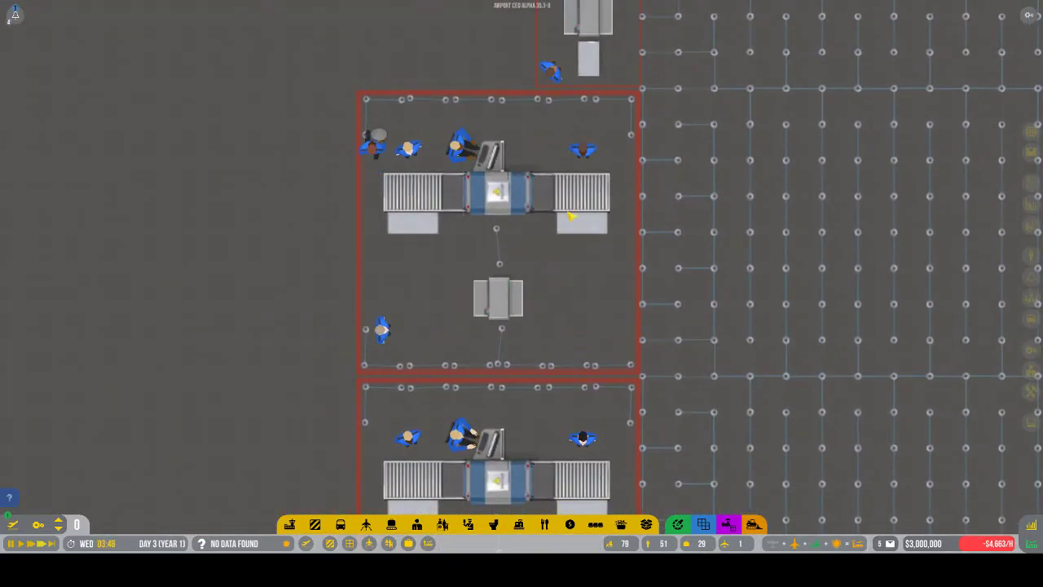
scroll("down", 3)
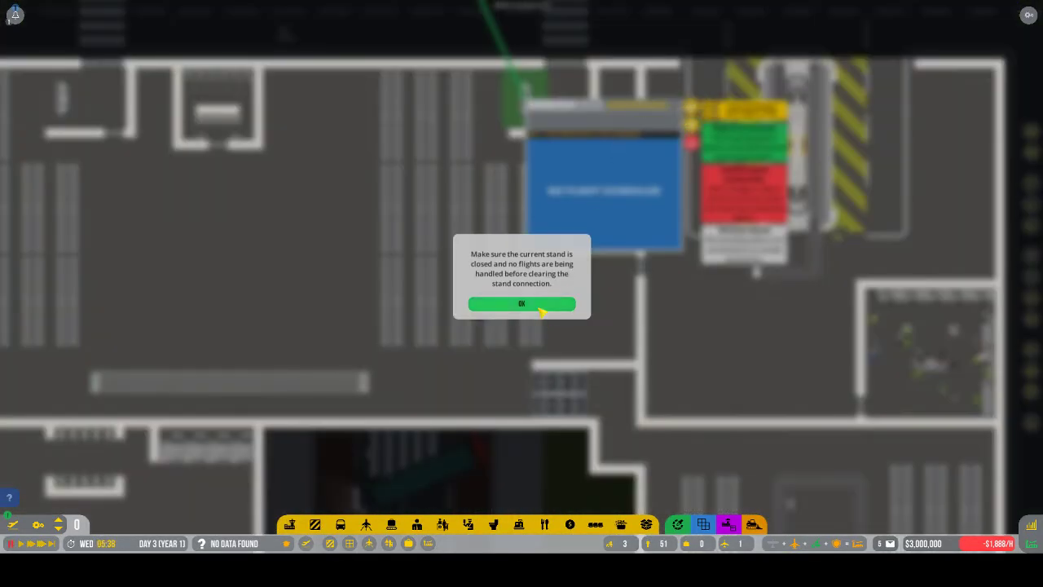
Dismiss the warnings that the stand must be closed before clearing its connection
left_click(522, 303)
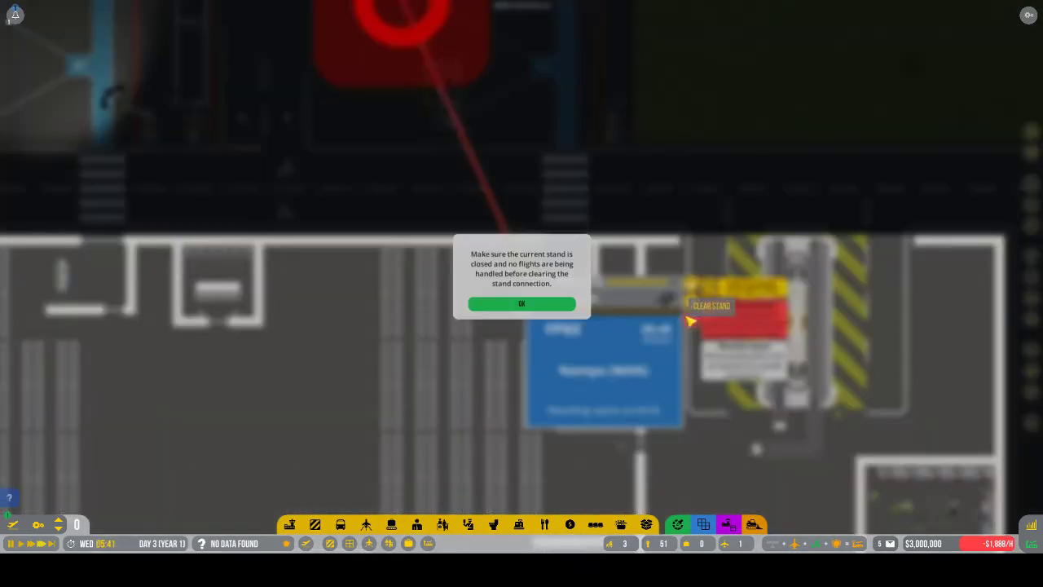
left_click(521, 303)
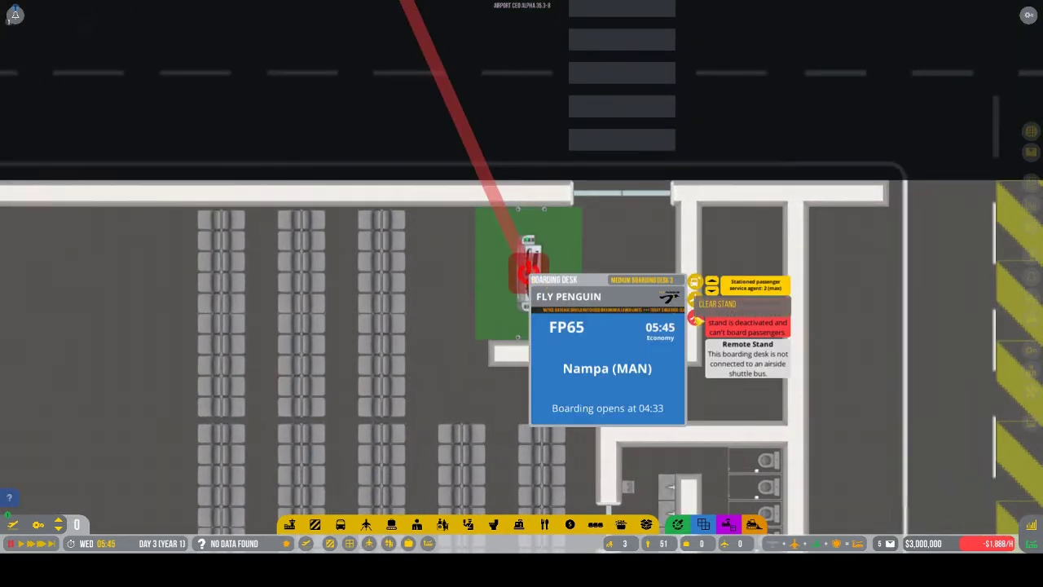
left_click(717, 303)
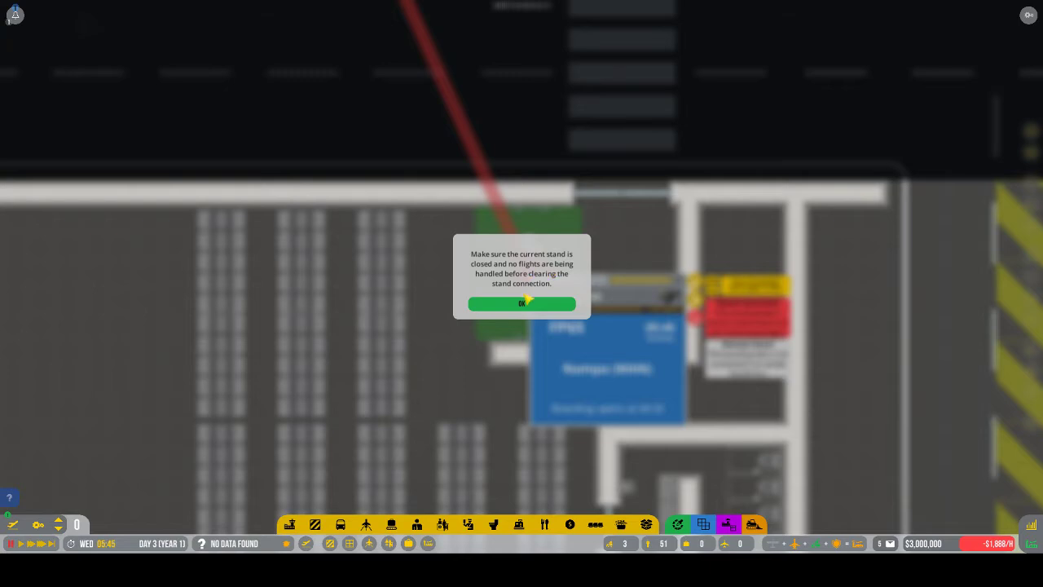
left_click(521, 303)
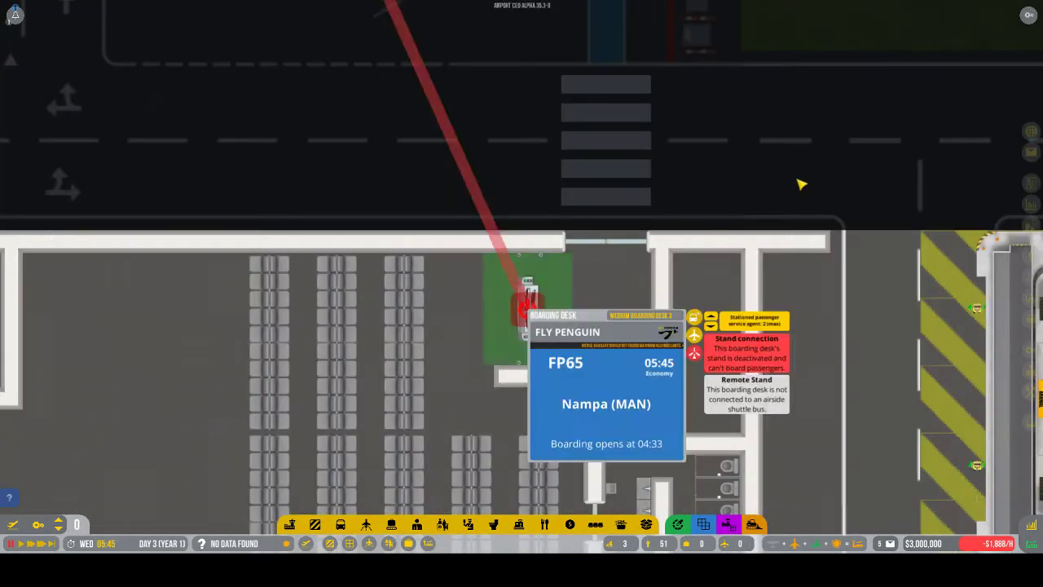
Dismiss the warning that a connected boarding desk can't be demolished
scroll("down", 3)
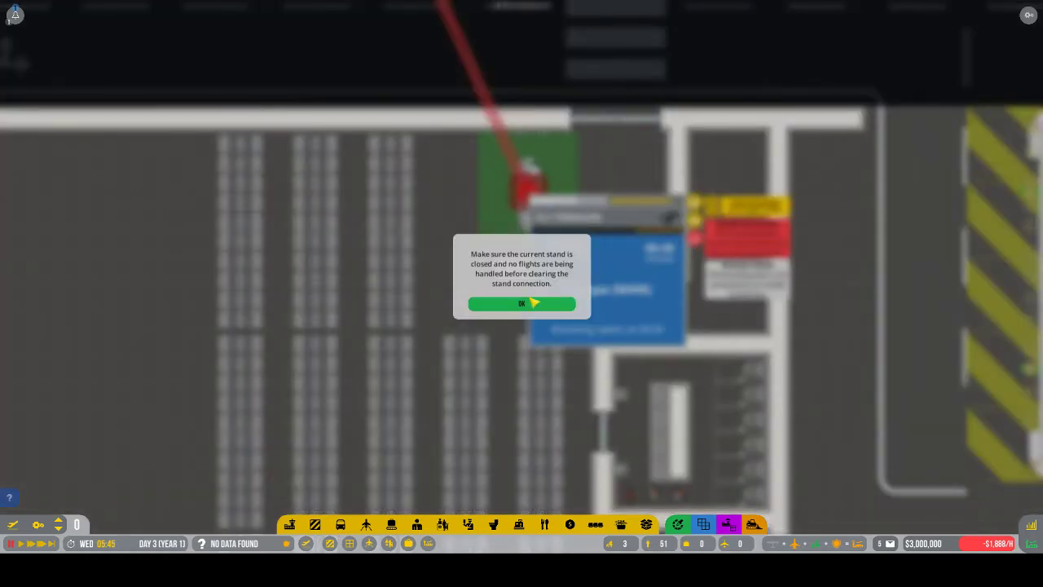
left_click(520, 304)
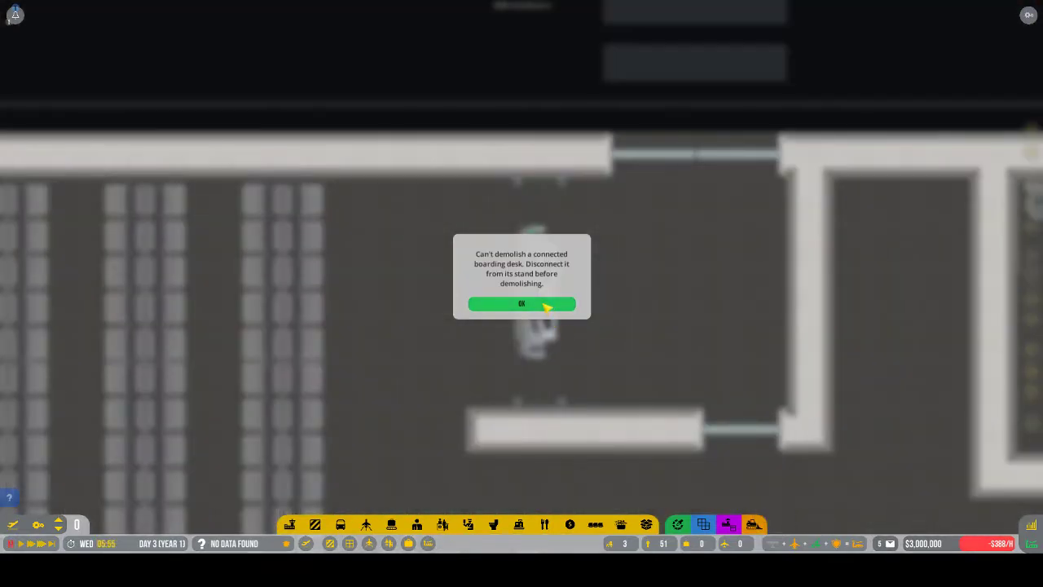
left_click(521, 303)
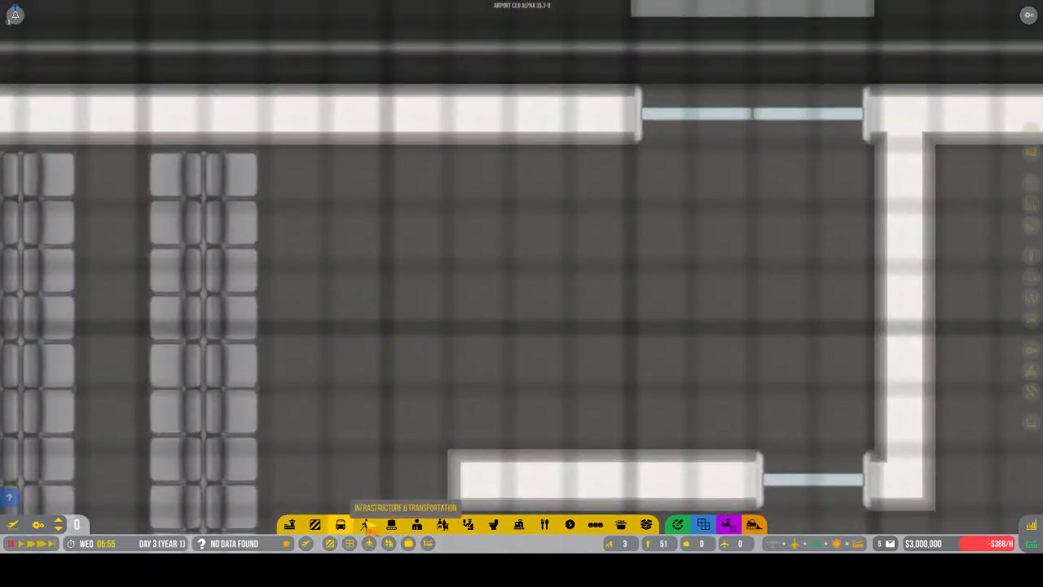
Place five small boarding desks and link one desk's stand connection to the aircraft stand
left_click(443, 524)
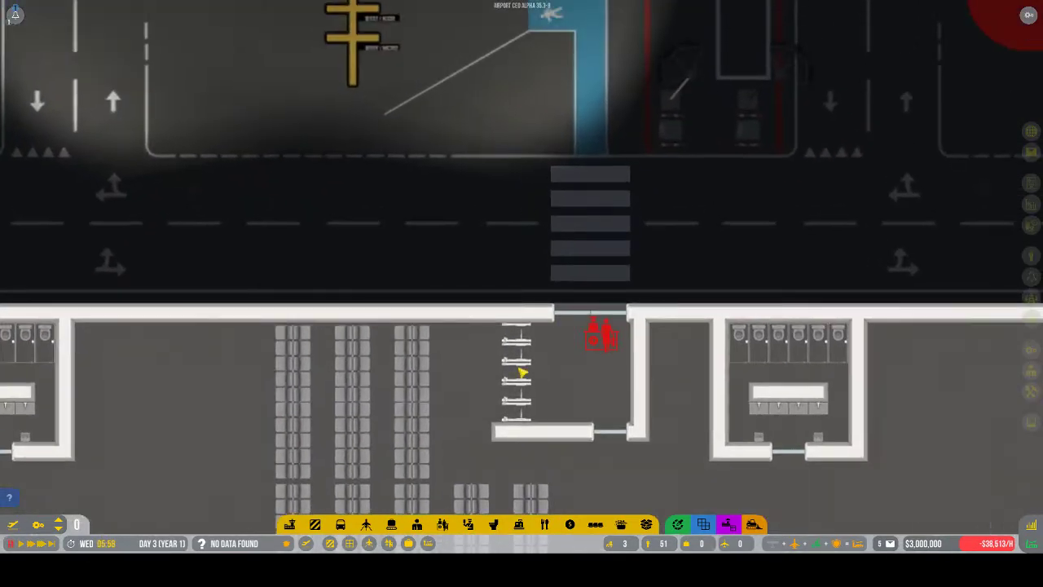
left_click(518, 334)
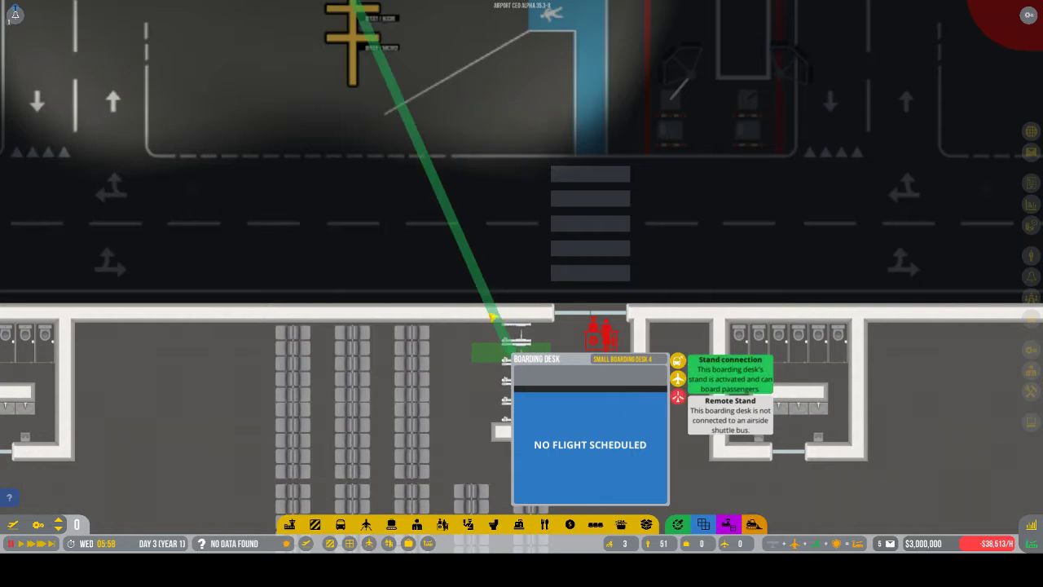
mouse_move(444, 167)
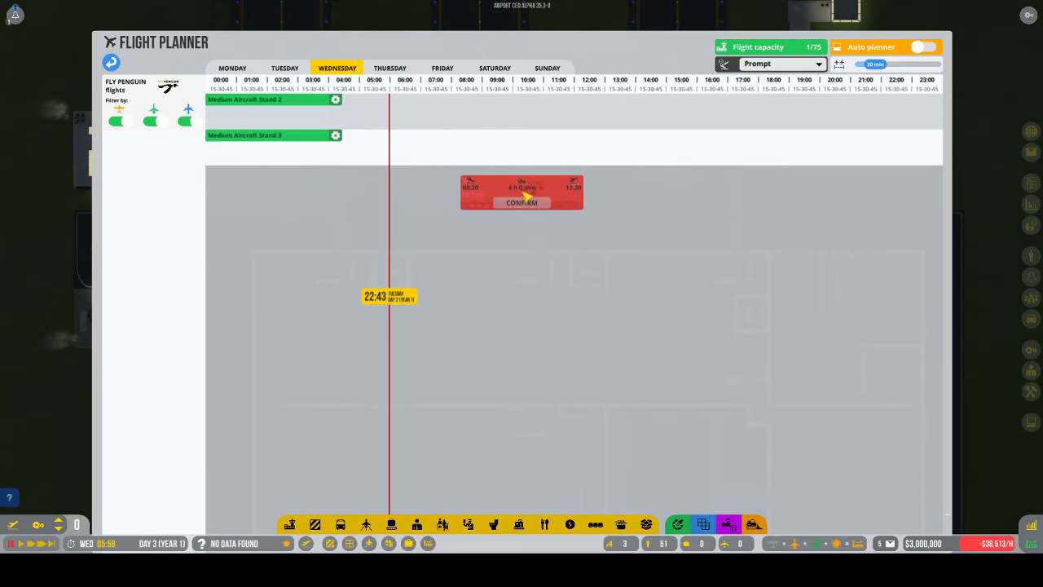
Confirm the four-hour Fly Penguin flight on a stand and close the planner
left_click(522, 202)
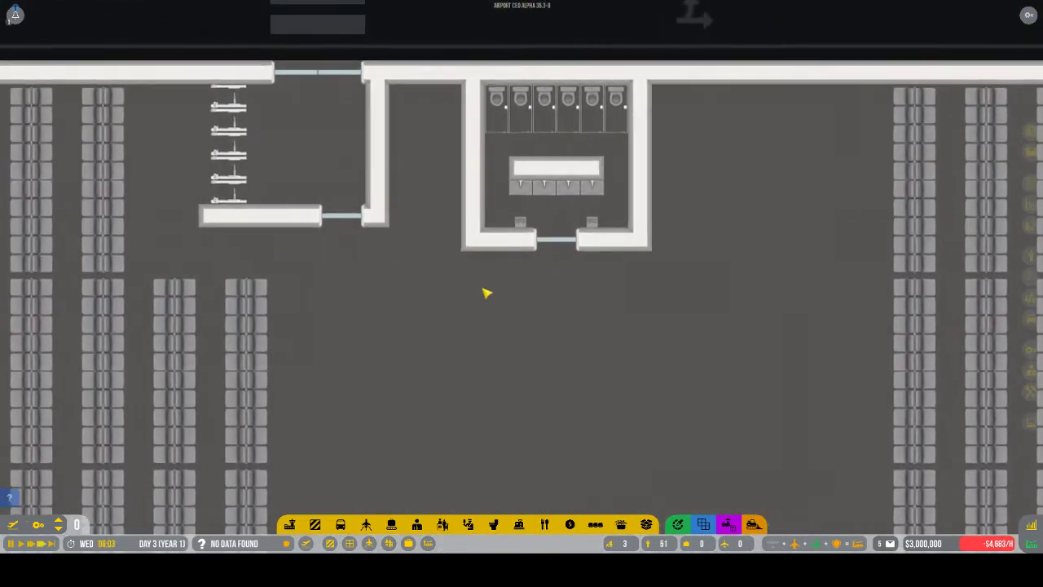
scroll("down", 3)
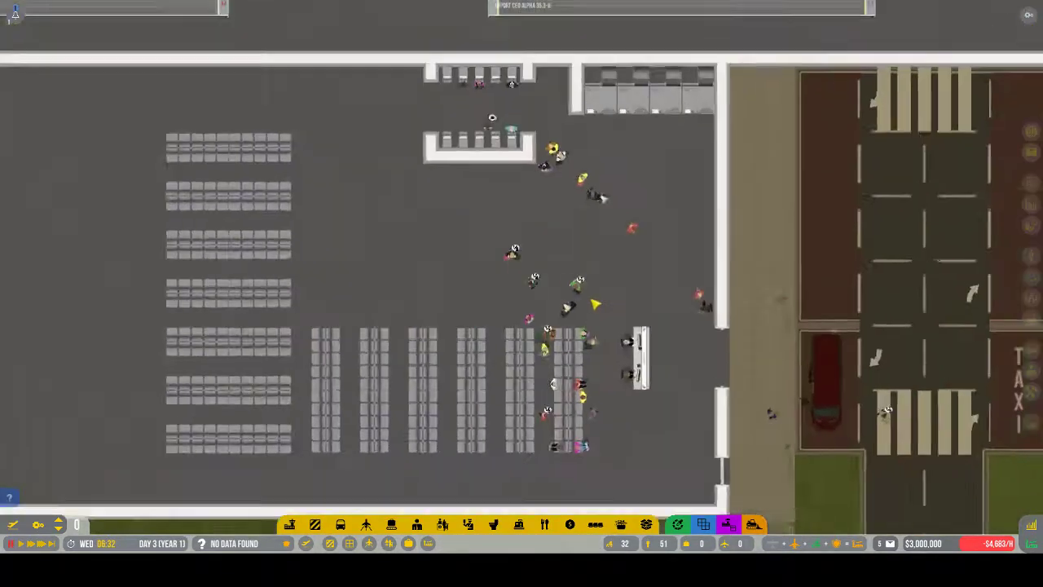
scroll("up", 3)
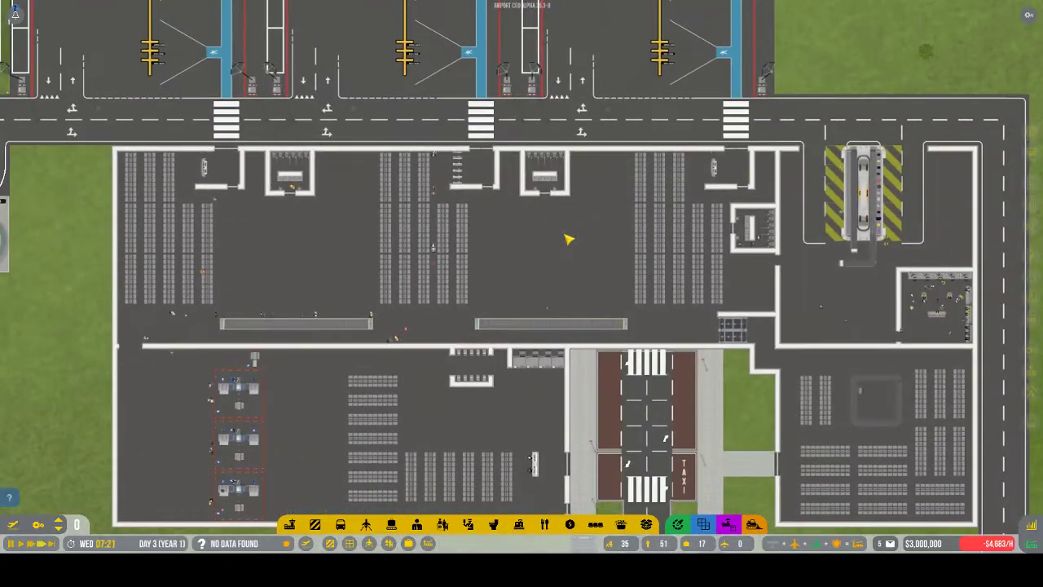
scroll("up", 3)
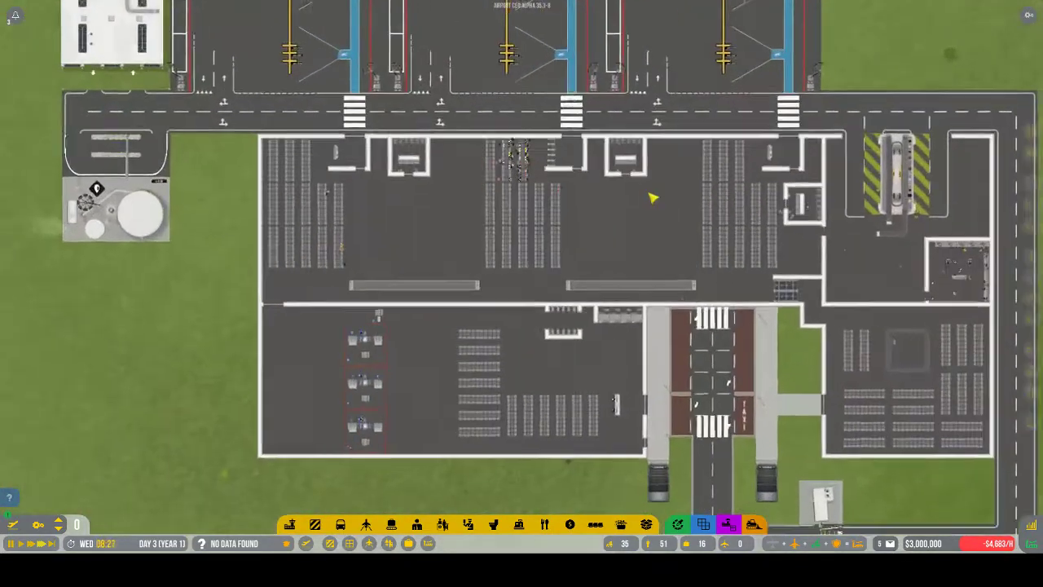
scroll("up", 3)
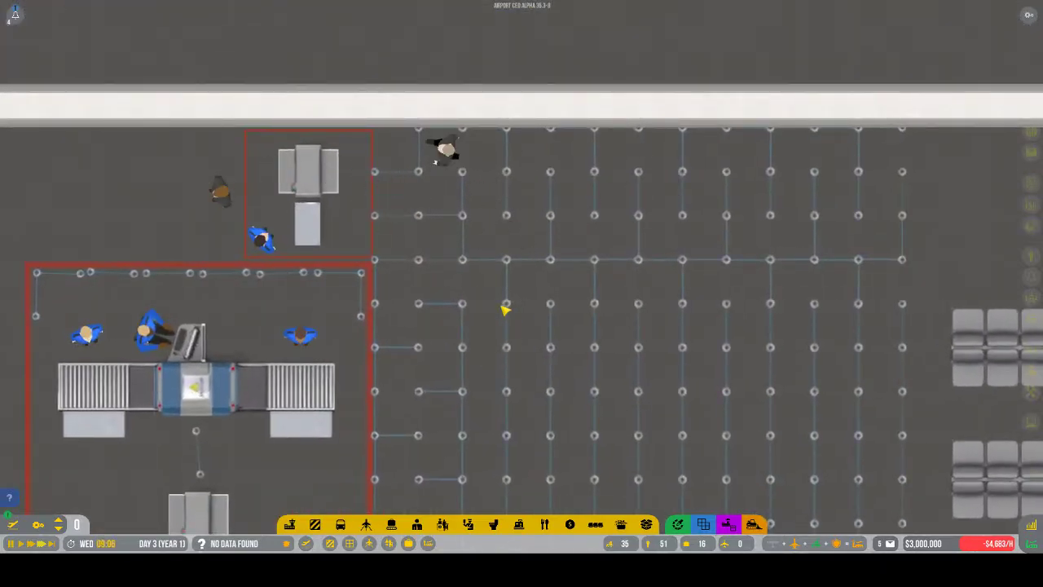
scroll("down", 3)
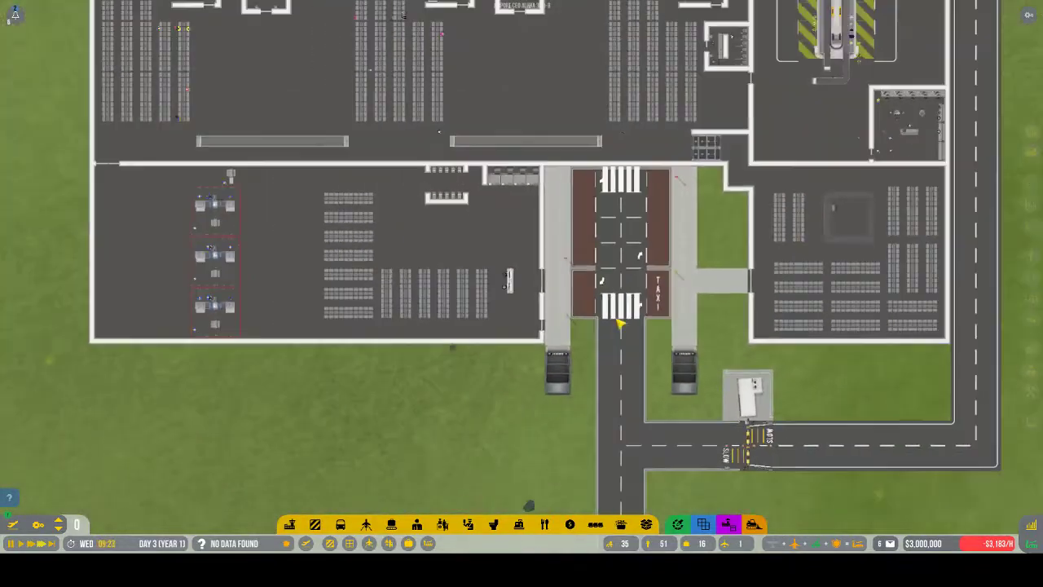
scroll("down", 3)
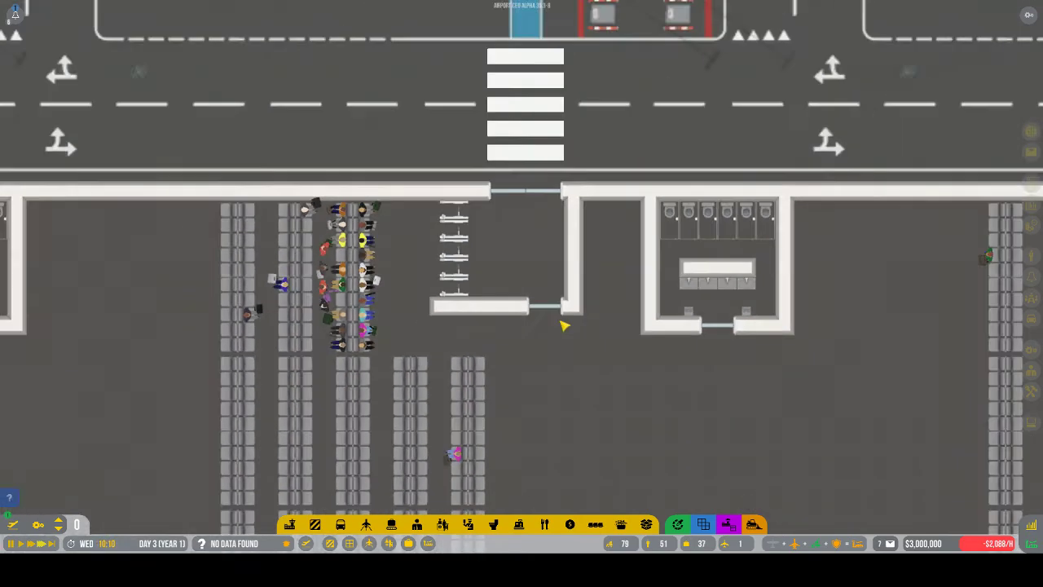
scroll("down", 3)
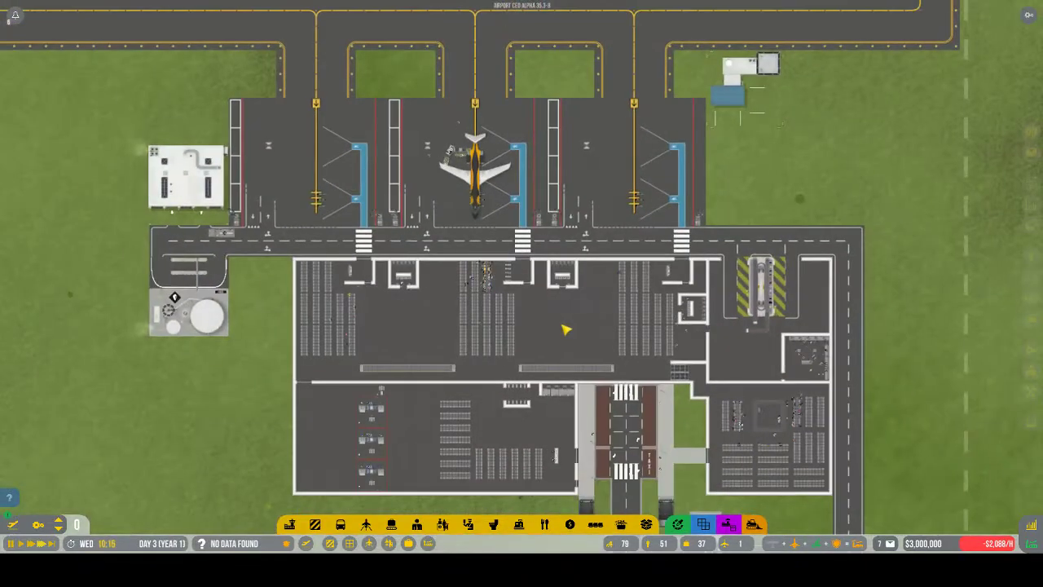
scroll("up", 3)
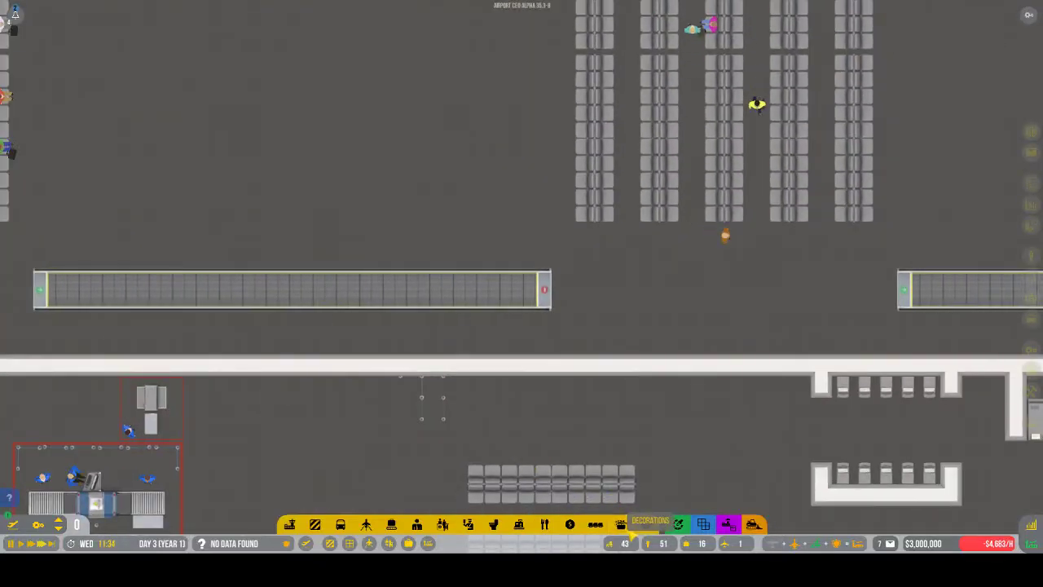
left_click(650, 521)
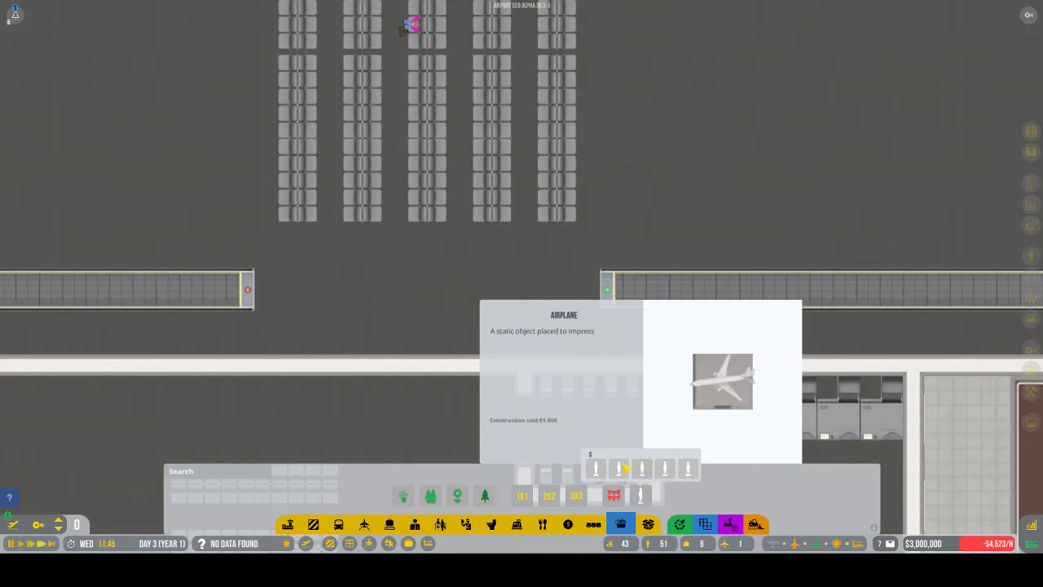
left_click(664, 468)
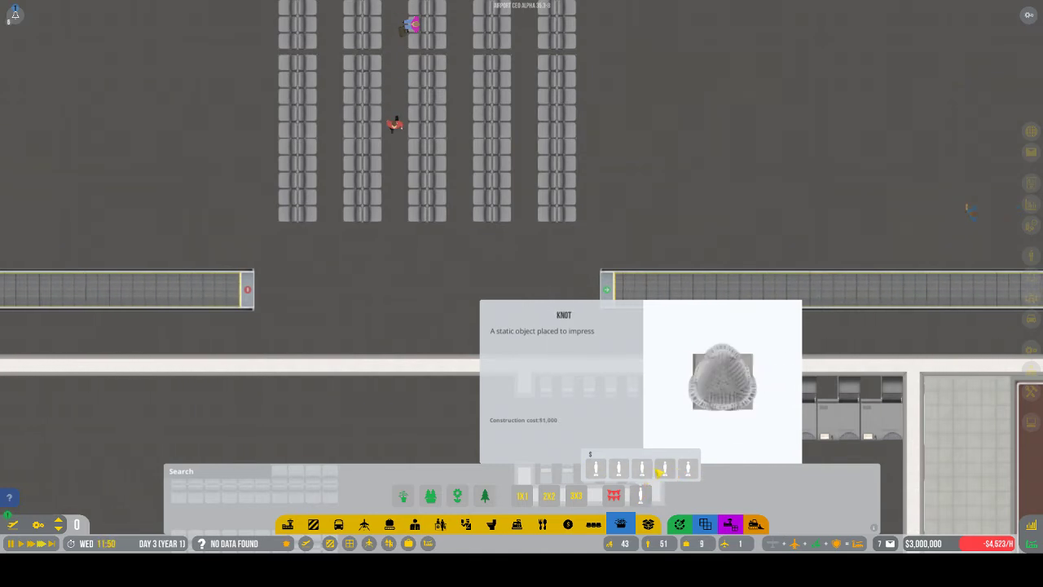
left_click(630, 467)
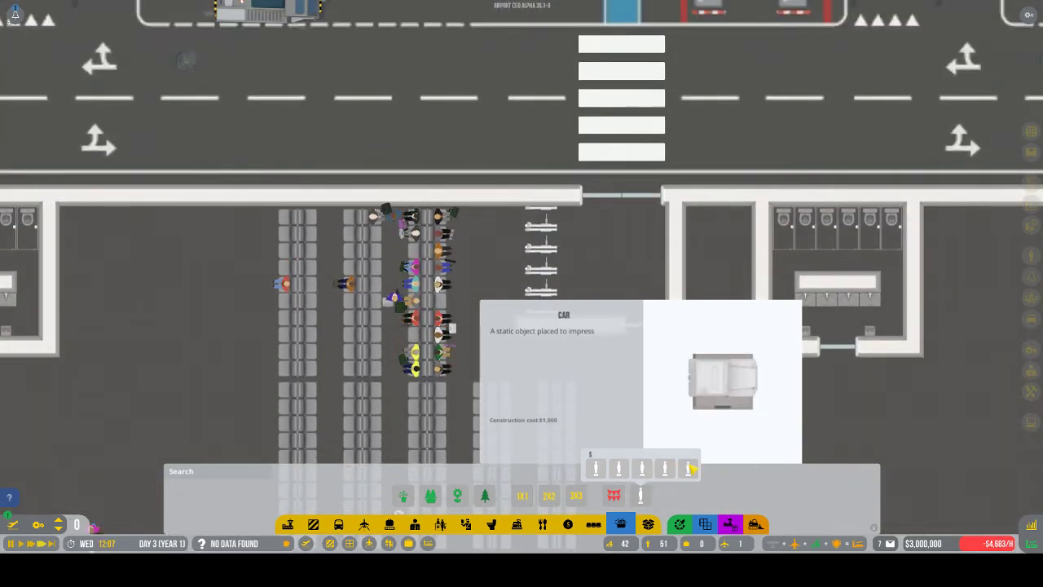
left_click(691, 468)
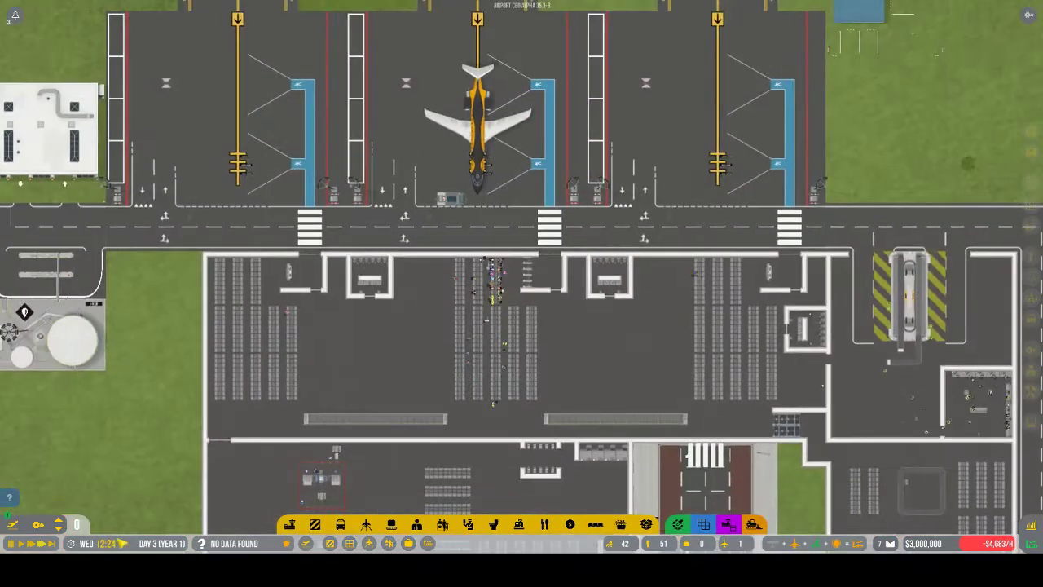
Zoom out over the whole airport and open the Passenger Satisfaction indicator
scroll("up", 3)
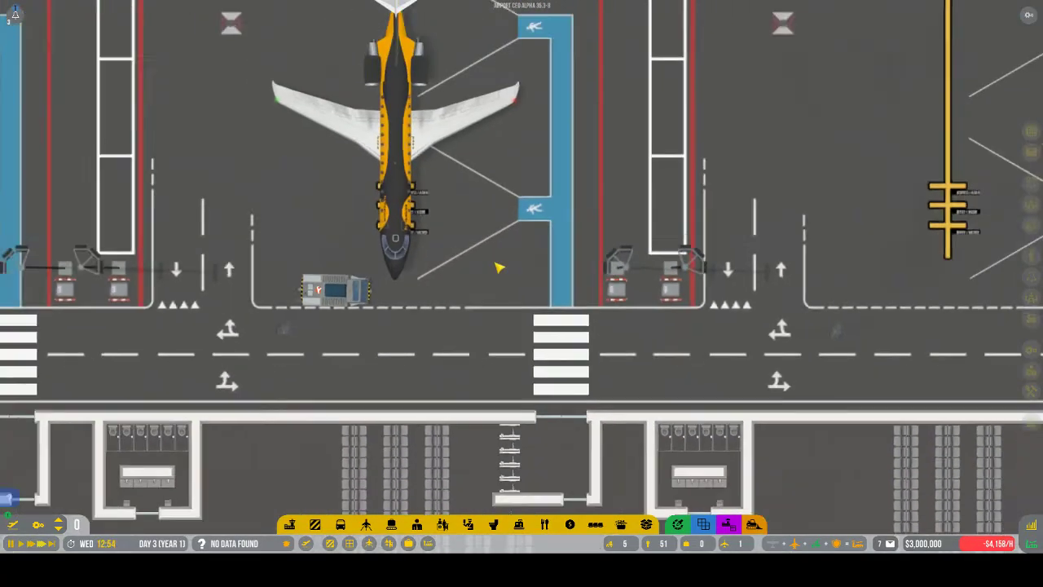
scroll("down", 3)
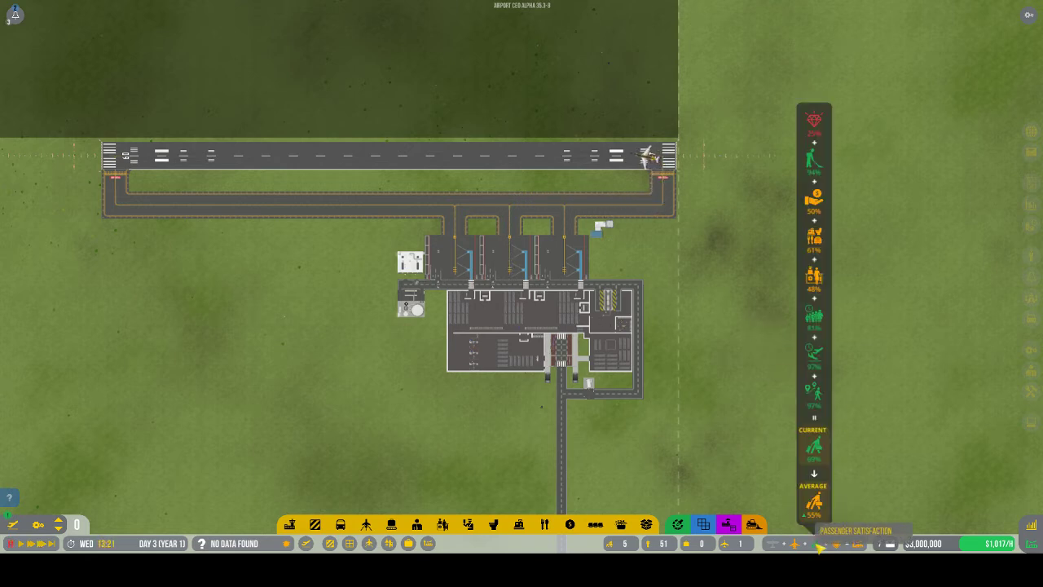
mouse_move(830, 471)
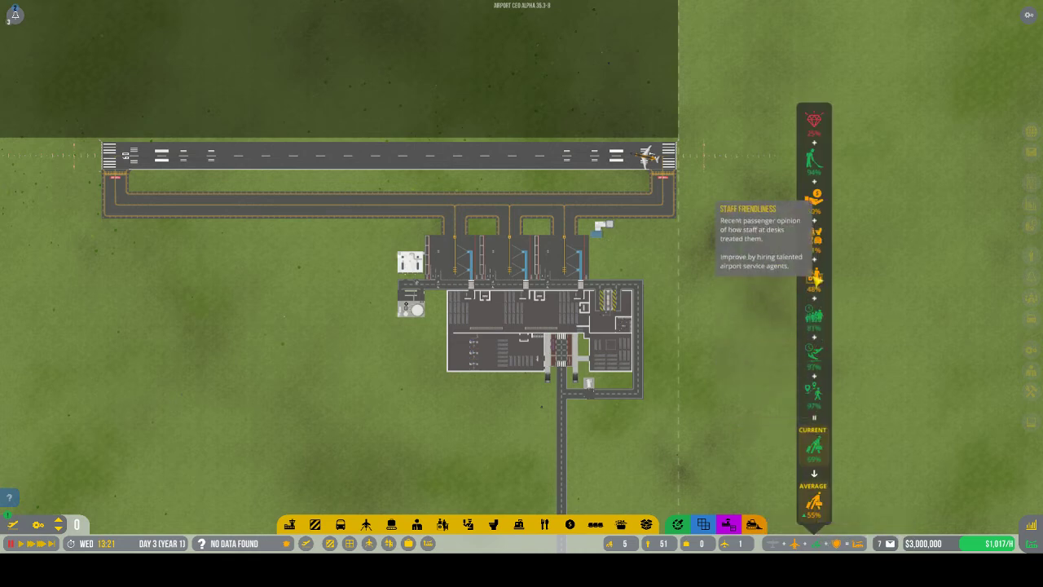
Zoom into the terminal interior showing the restrooms and seating after closing the satisfaction breakdown
scroll("up", 3)
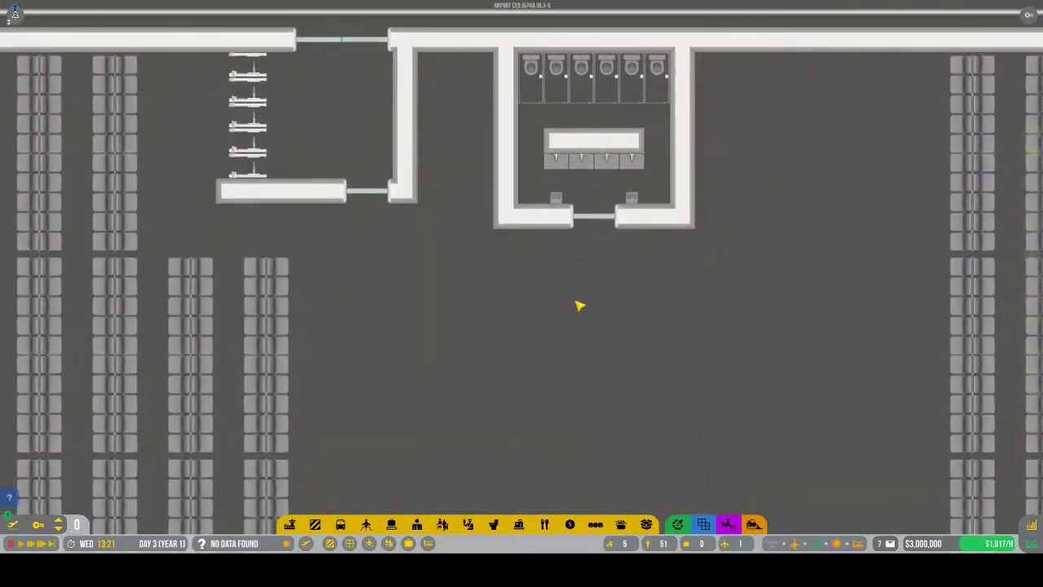
scroll("down", 3)
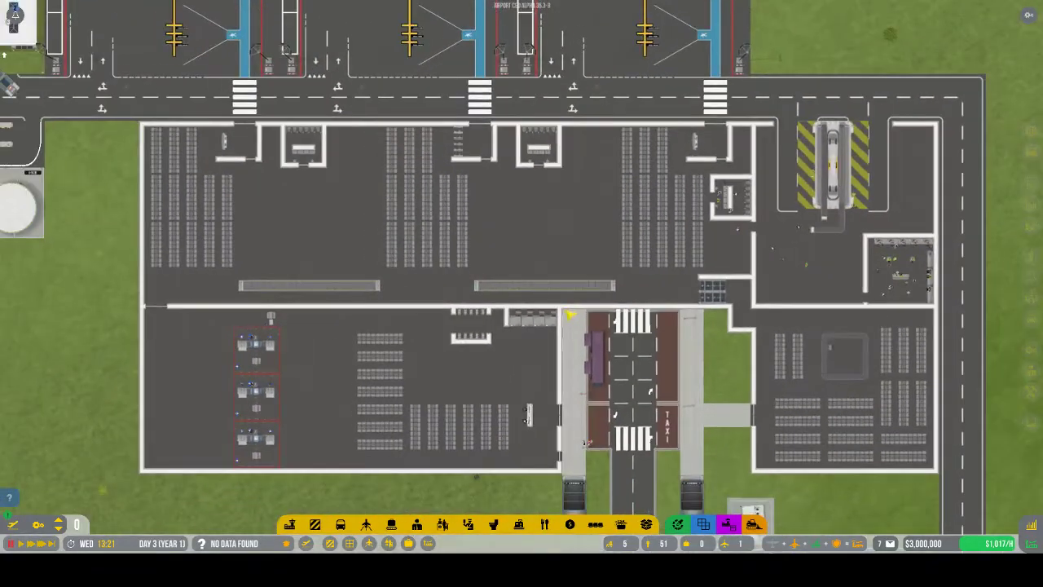
scroll("up", 3)
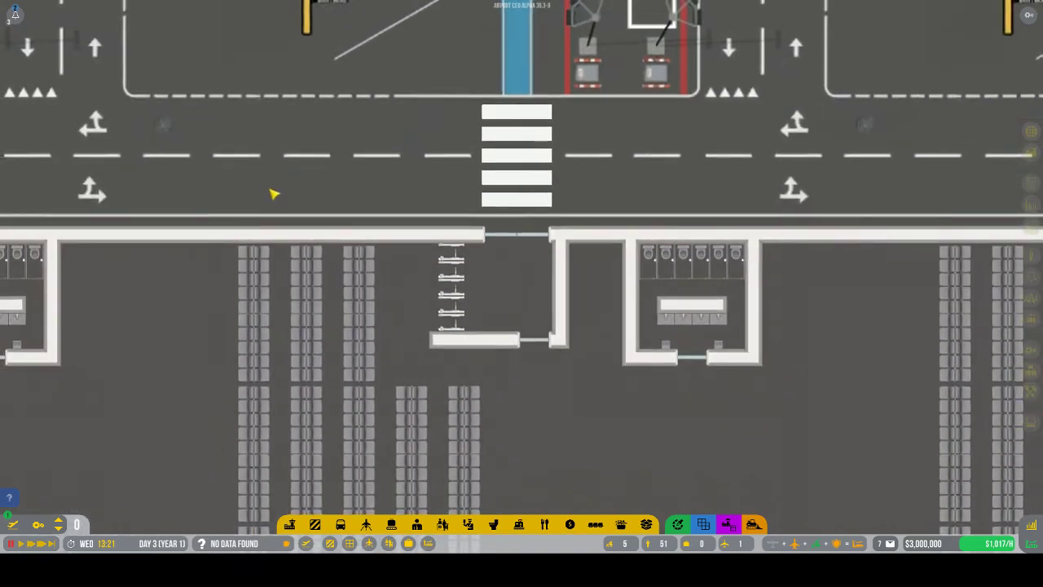
scroll("down", 3)
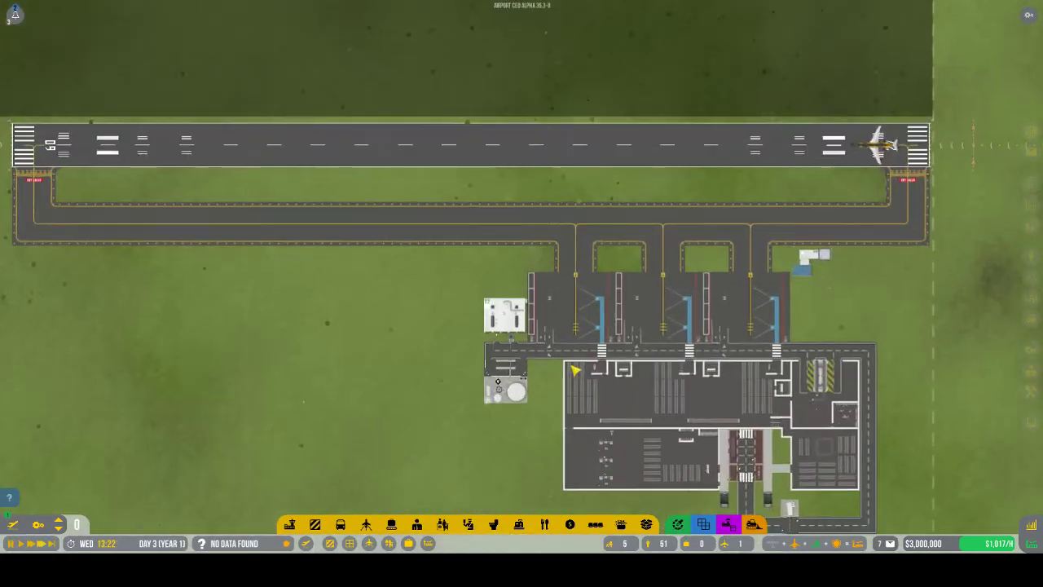
scroll("down", 3)
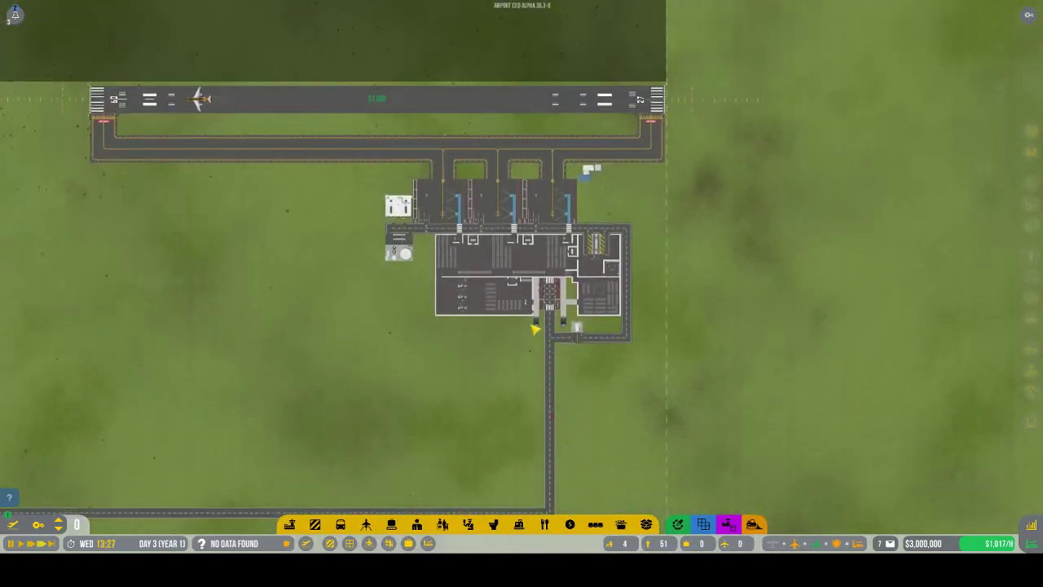
scroll("up", 3)
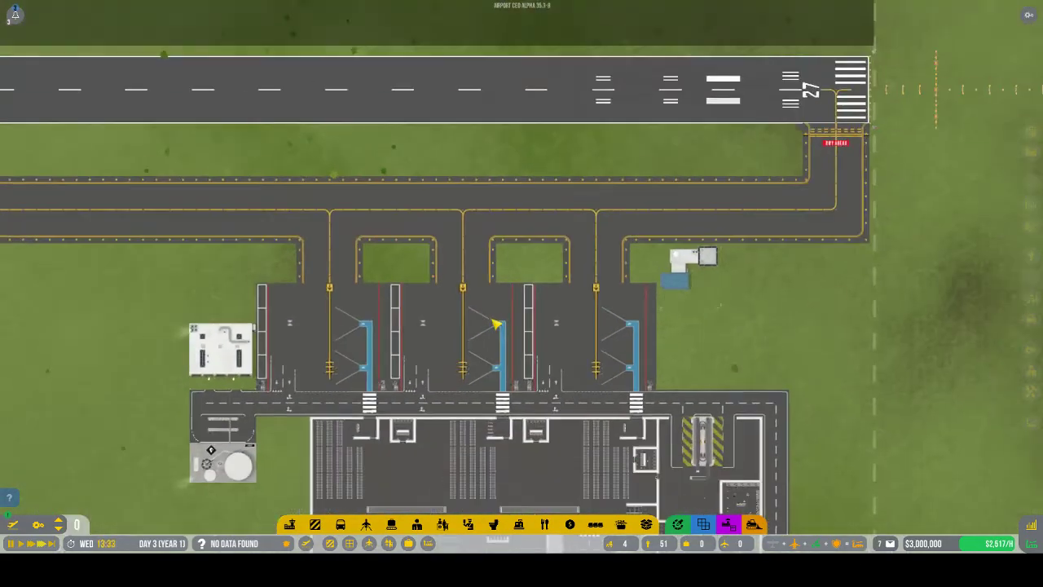